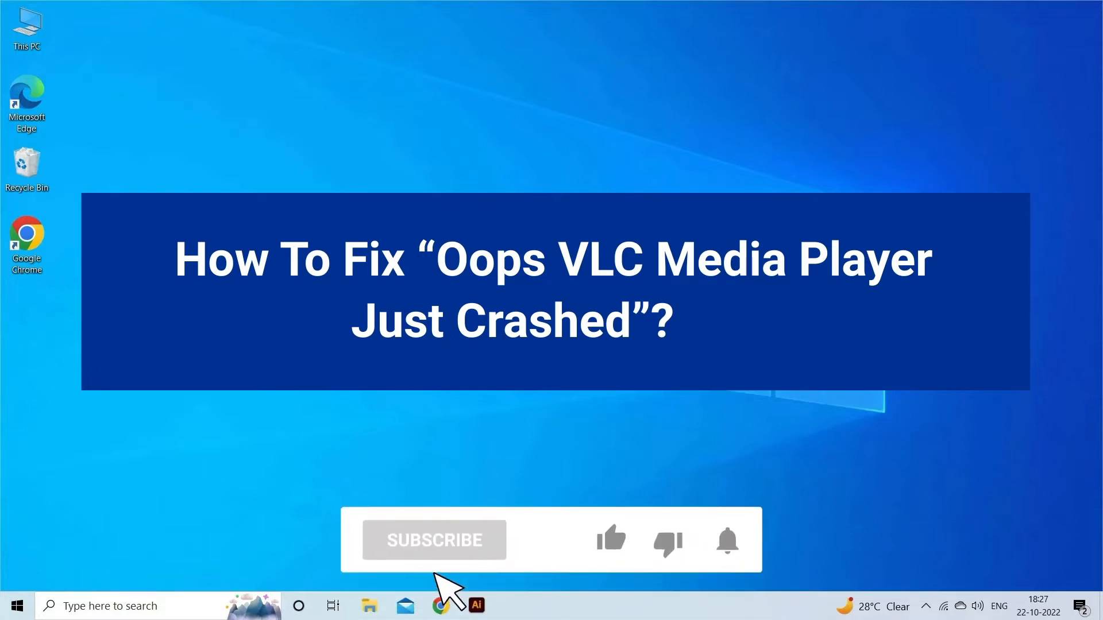
Step: Launch VLC media player from the taskbar, showing an empty playlist
left_click(433, 540)
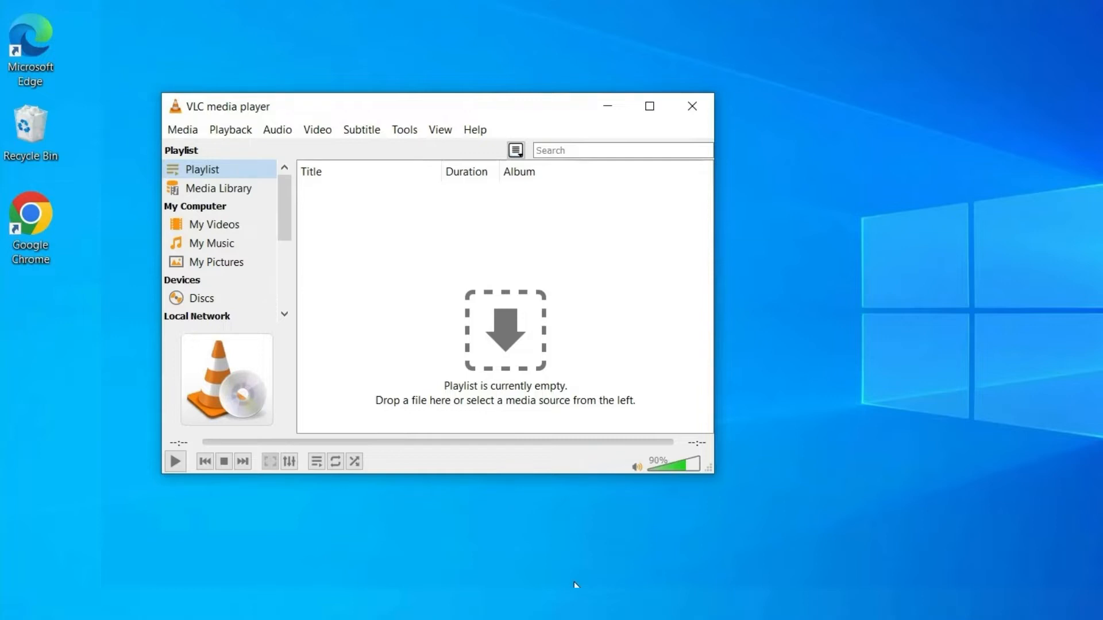
Step: Run Help > Check for Updates, which reports VLC 3.0.14 available, and answer the prompt
left_click(474, 129)
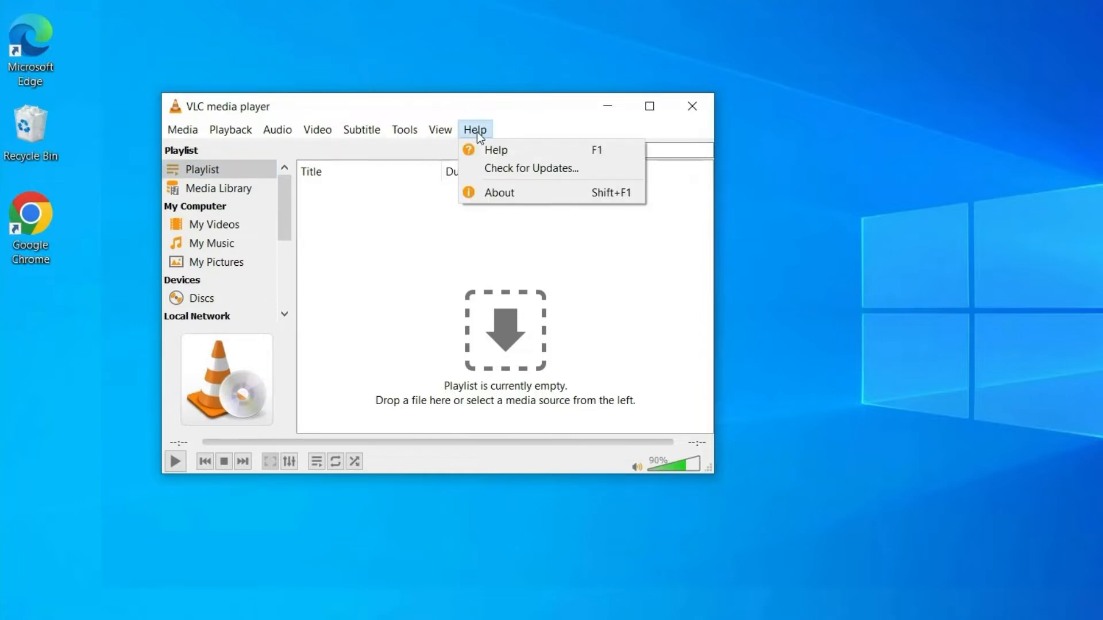
mouse_move(529, 168)
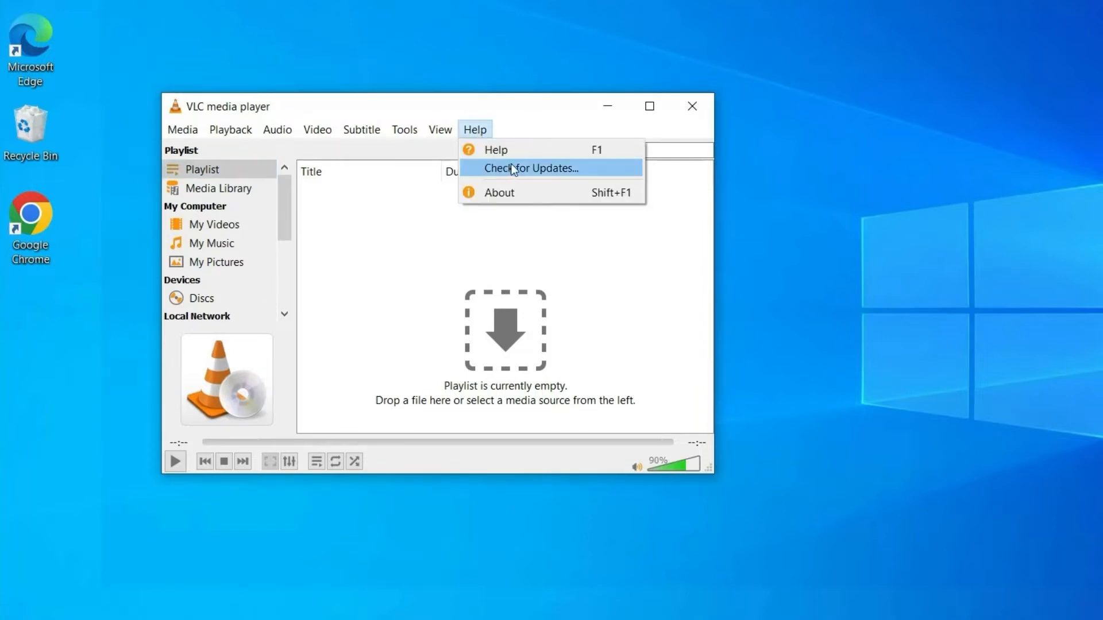
left_click(530, 168)
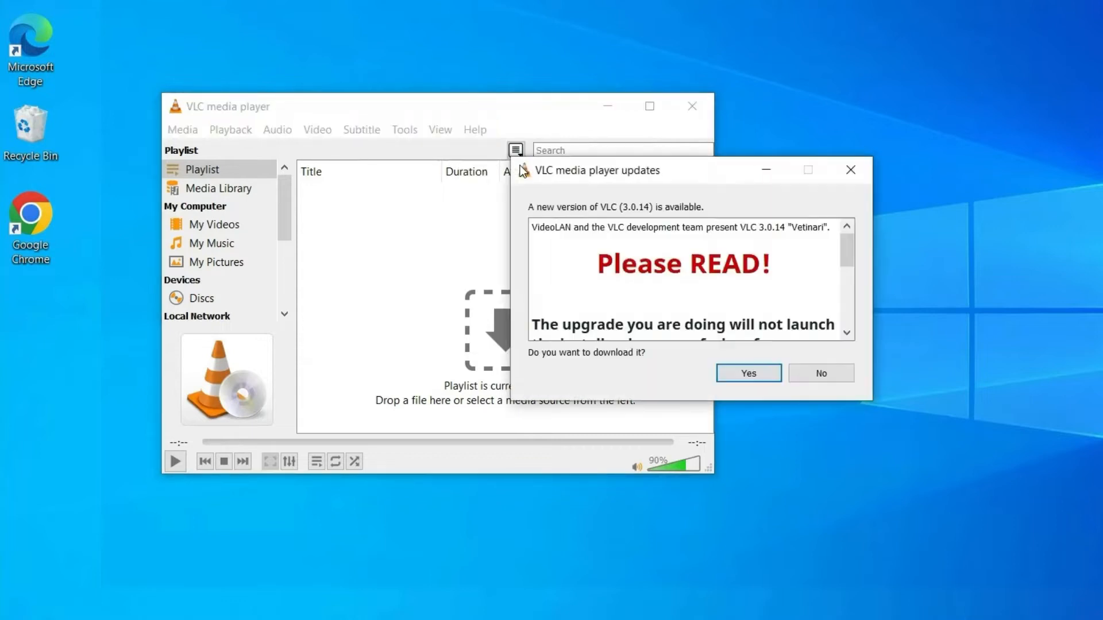
left_click(747, 373)
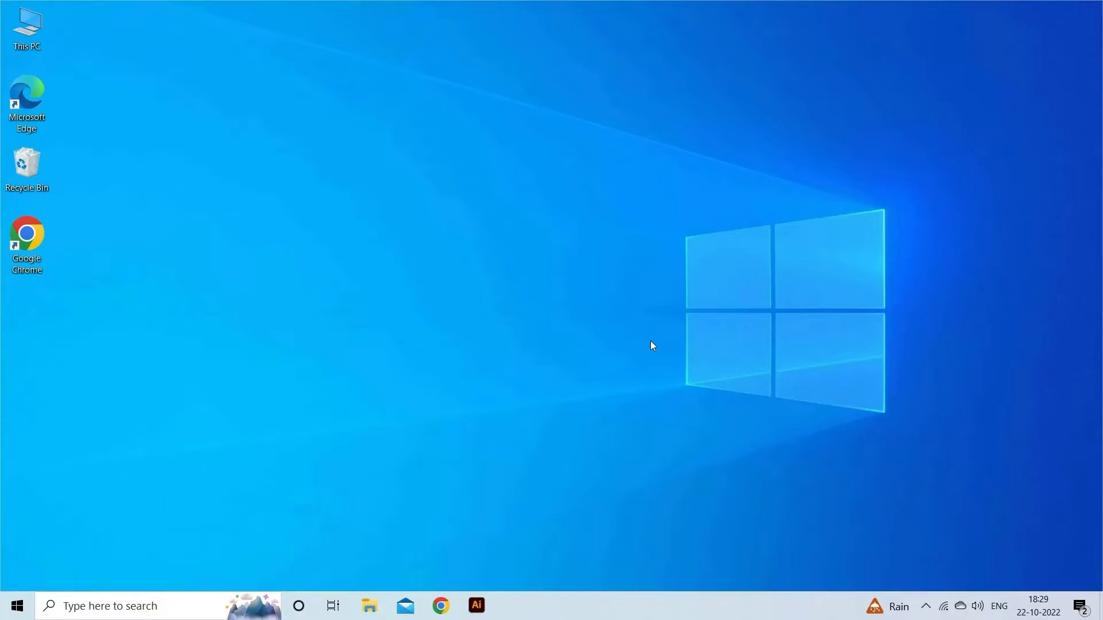
Step: Run VLC as administrator from a 'vlc' Start search and open Tools > Preferences
type("vlc")
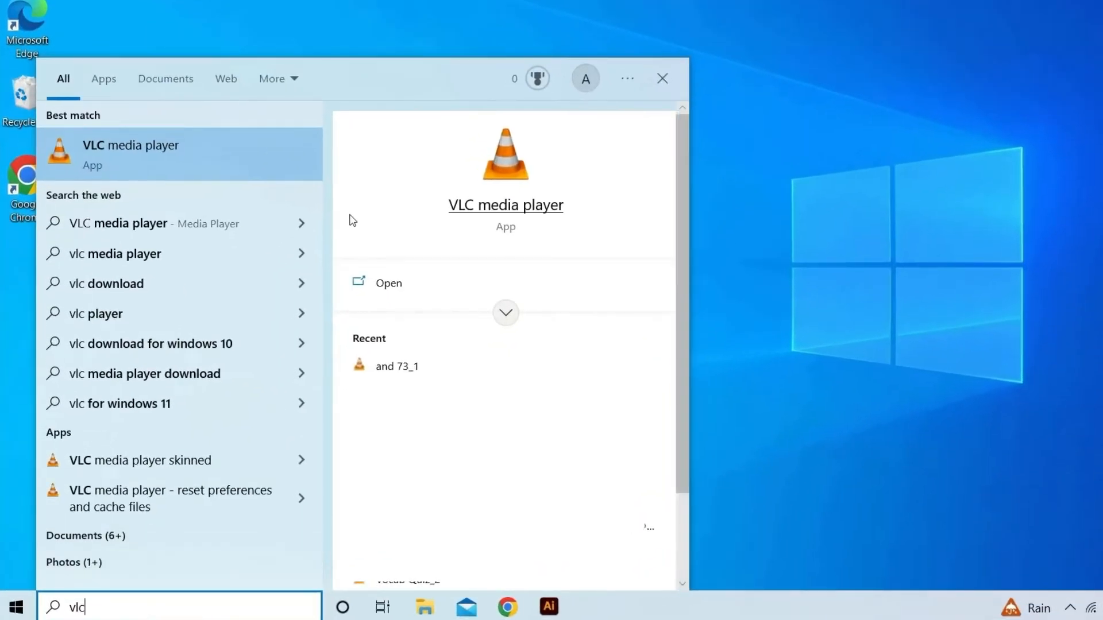
right_click(129, 153)
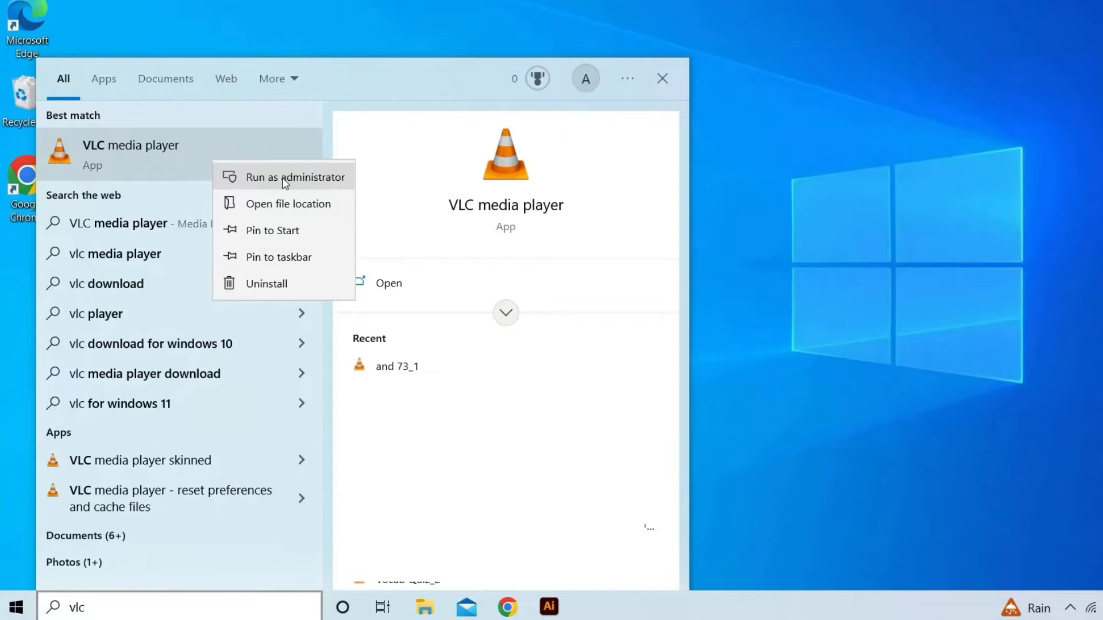
left_click(285, 176)
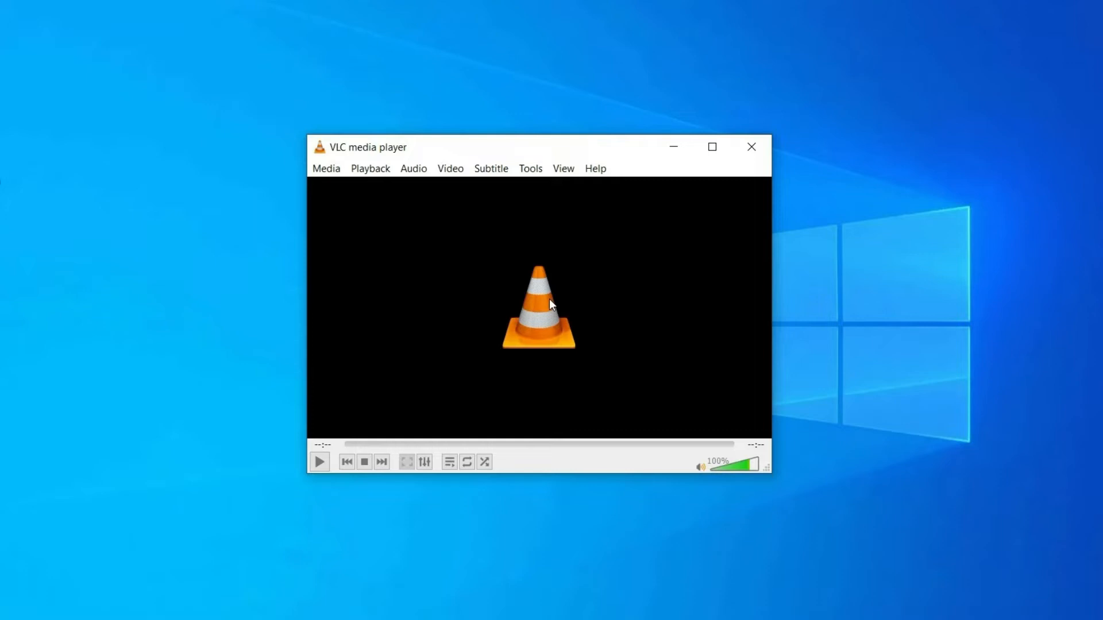
left_click(530, 168)
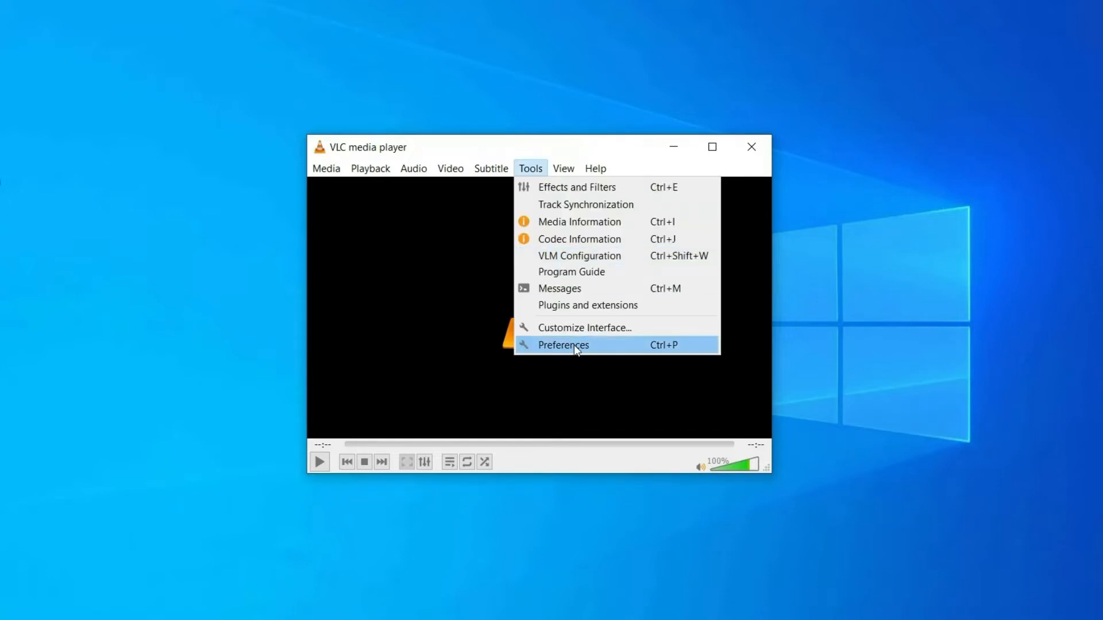
left_click(563, 344)
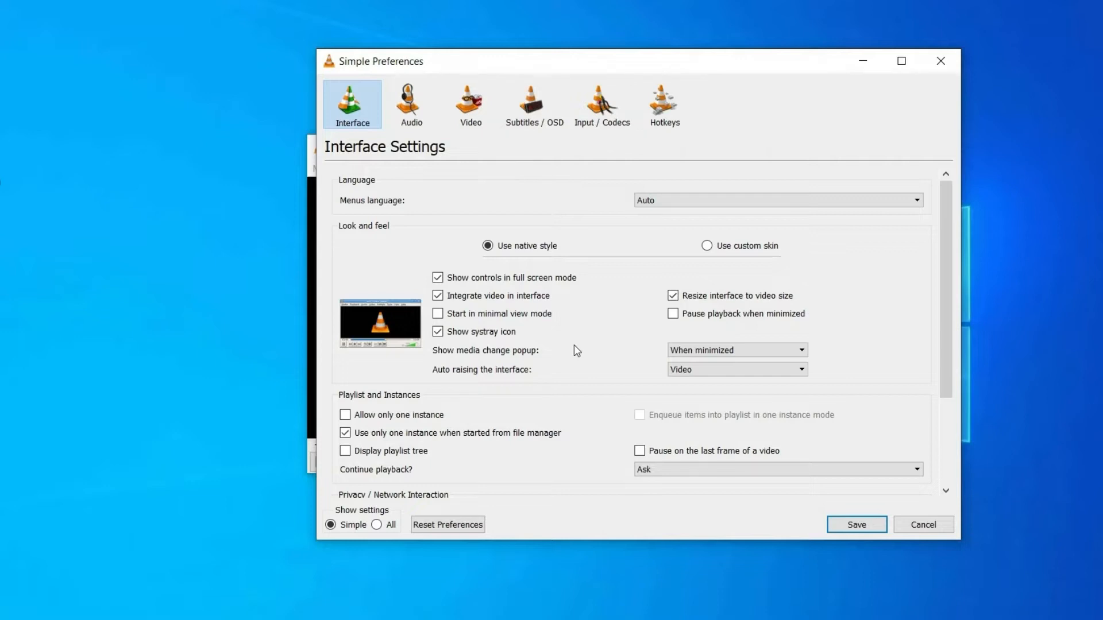
Step: Set Hardware-accelerated decoding to Disable under Input / Codecs and save the preferences
left_click(602, 104)
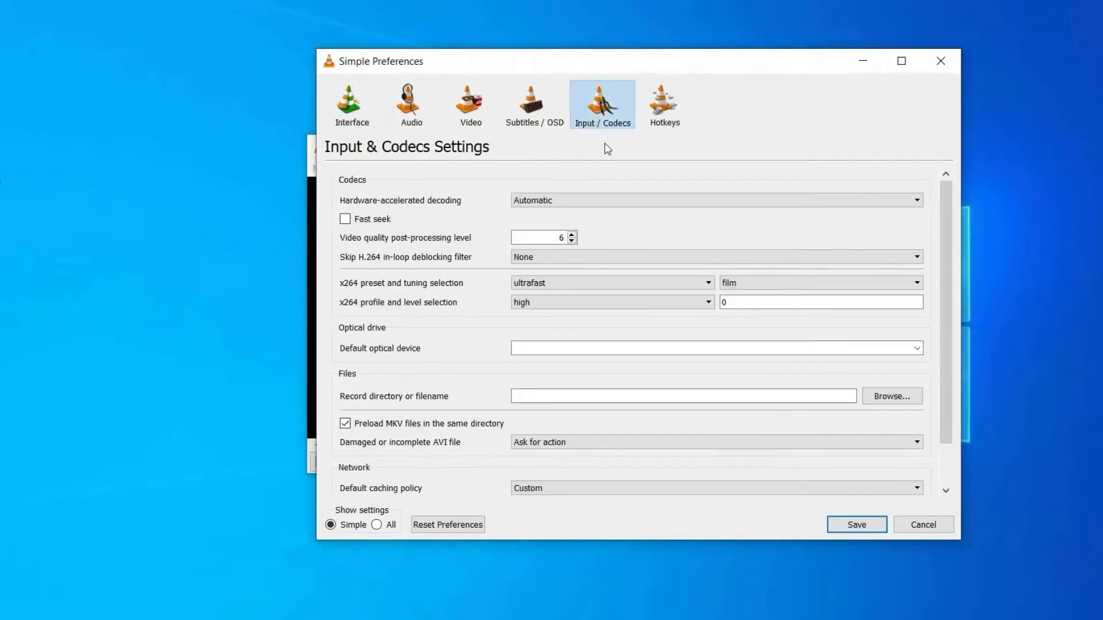
mouse_move(614, 231)
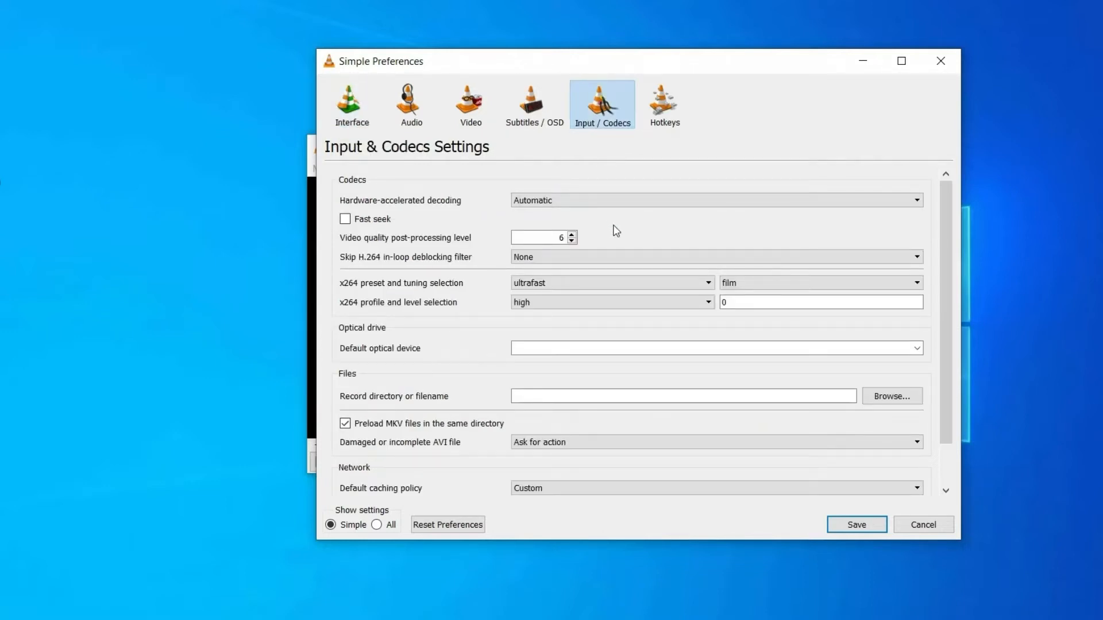
mouse_move(542, 207)
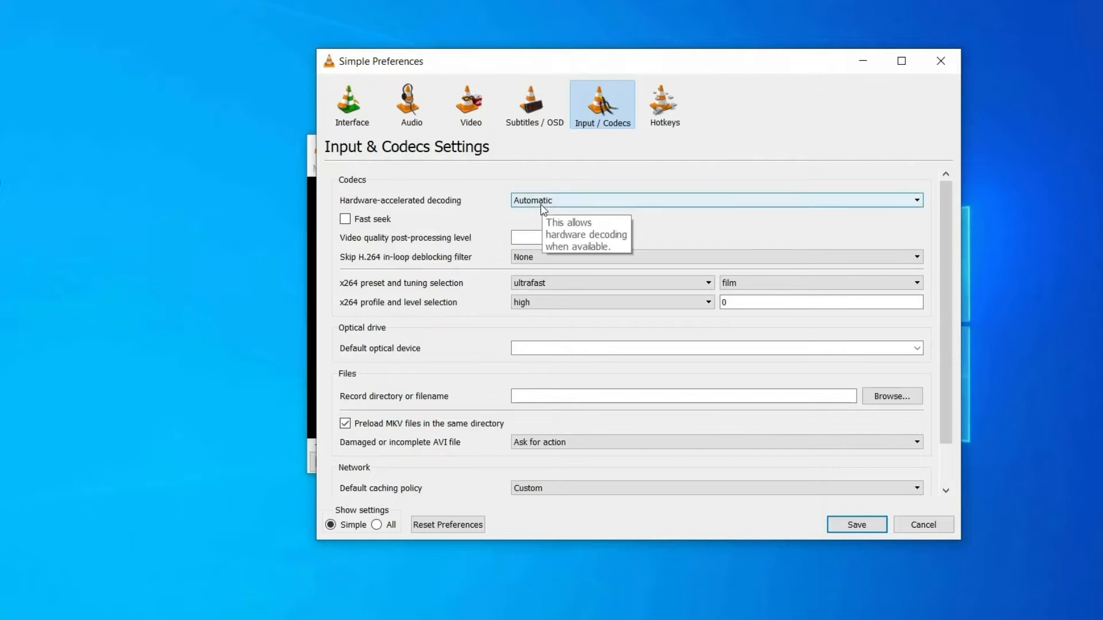
left_click(714, 200)
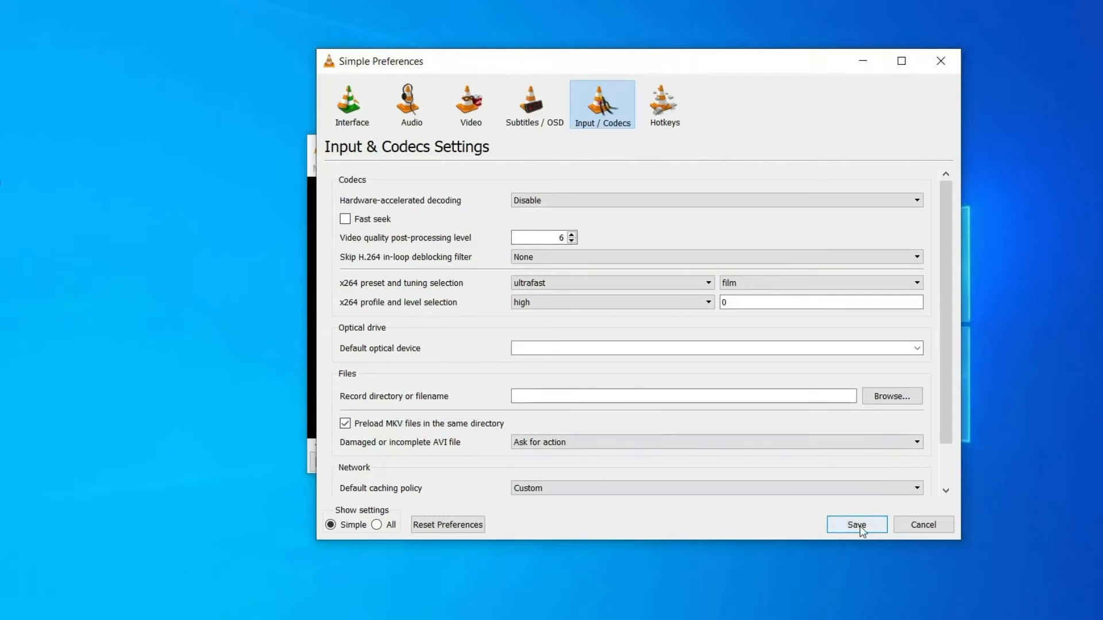
left_click(856, 524)
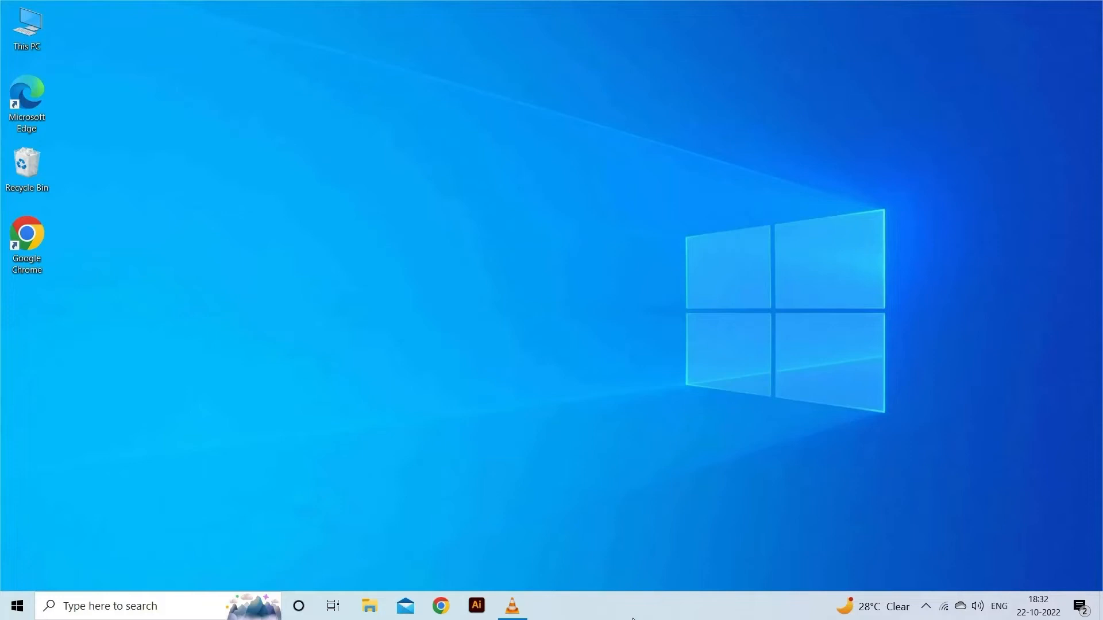
Step: Relaunch VLC as administrator via Start search and open its Simple Preferences again
type("vlc")
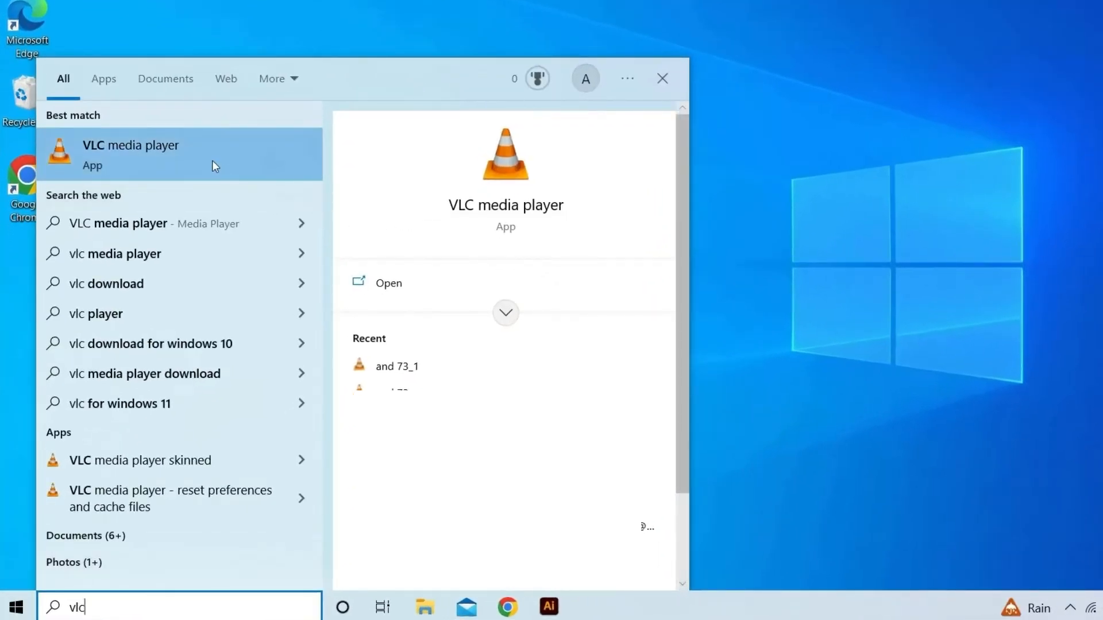
right_click(130, 154)
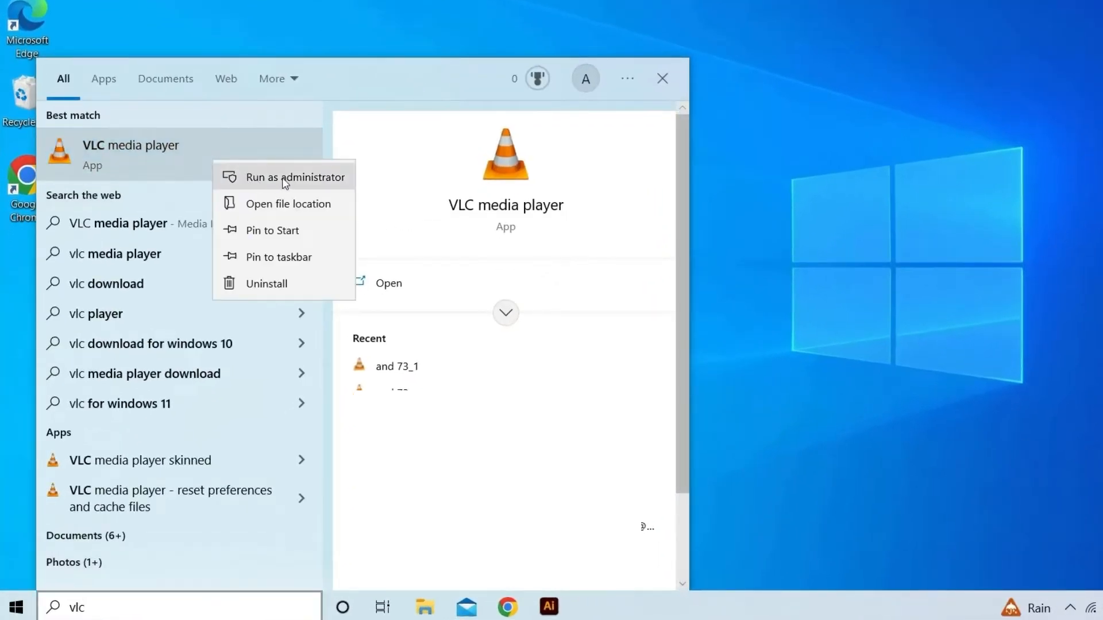
left_click(296, 176)
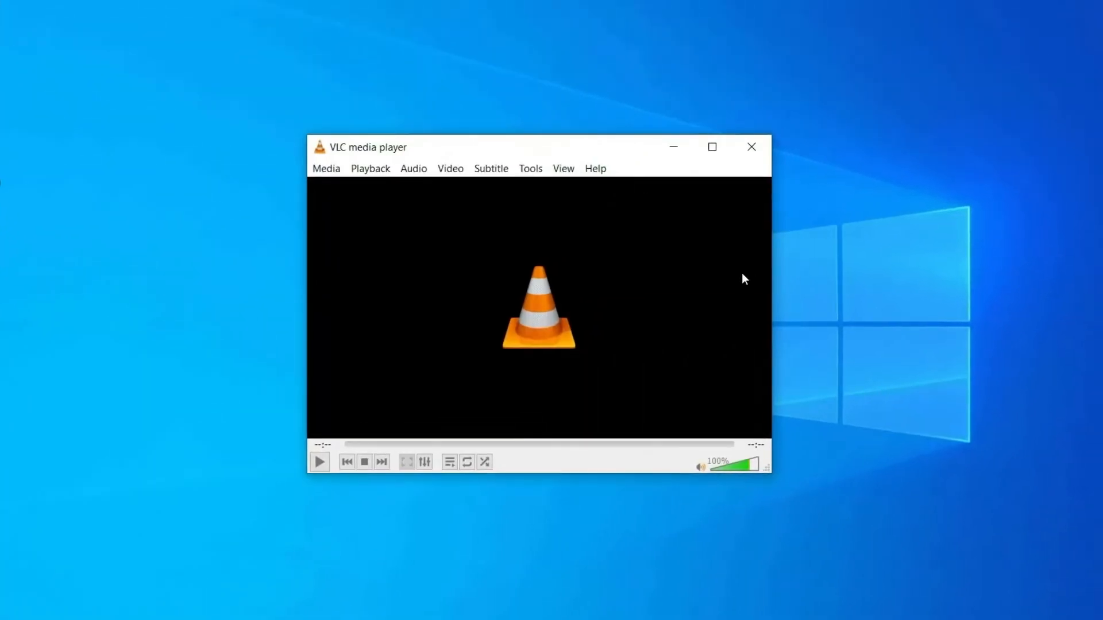
mouse_move(552, 304)
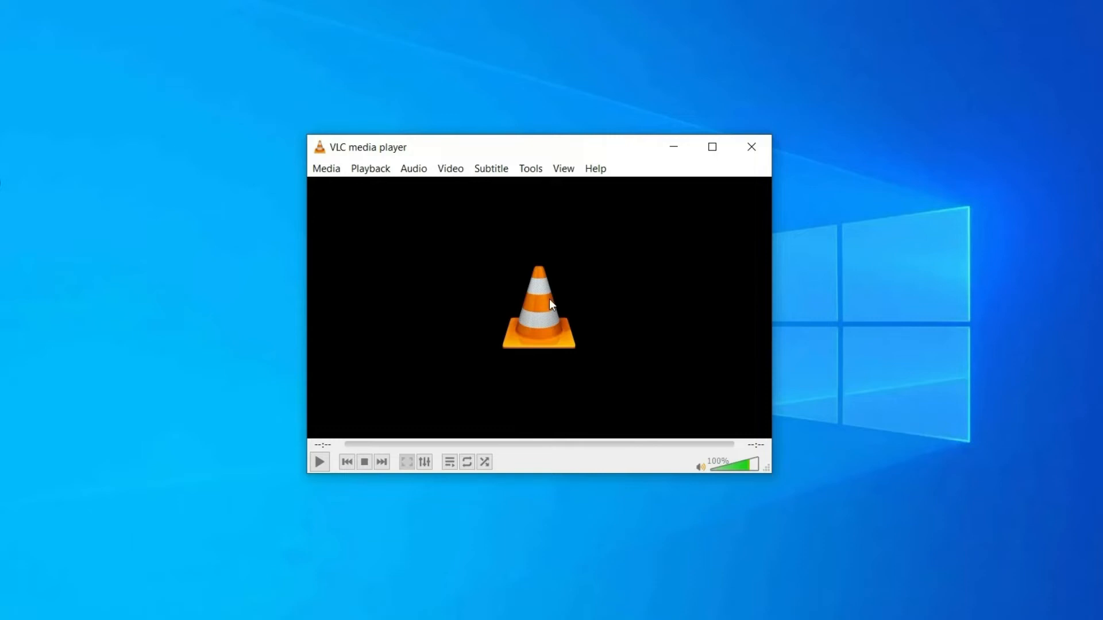
left_click(530, 168)
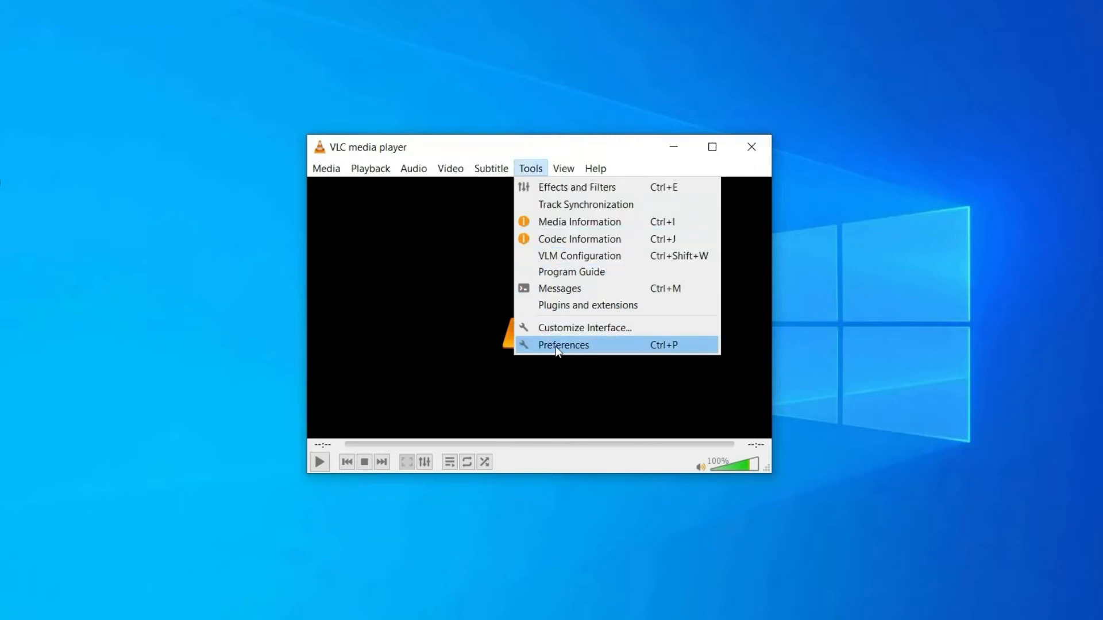
left_click(563, 345)
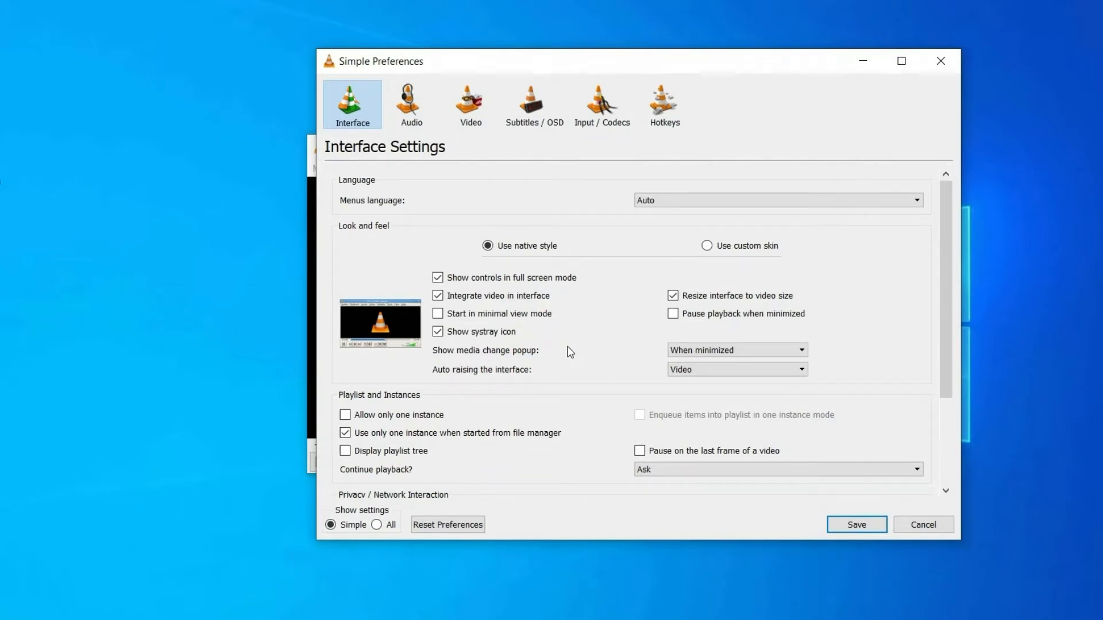
mouse_move(621, 232)
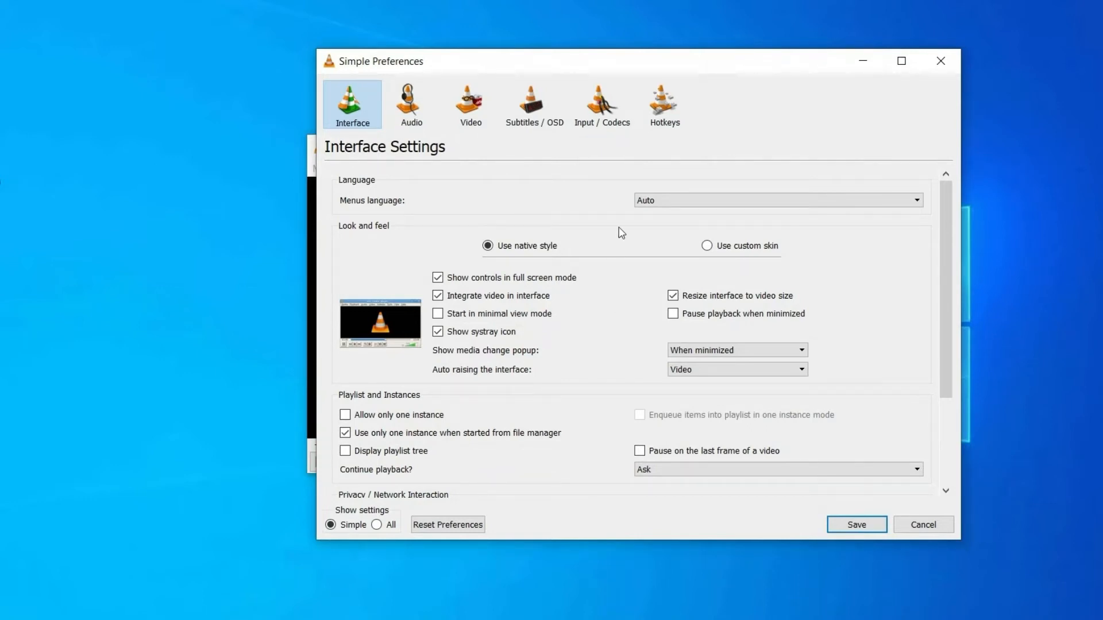
Step: Choose DirectX Video Acceleration (DXVA) 2.0 for hardware decoding in Input / Codecs and save
left_click(601, 104)
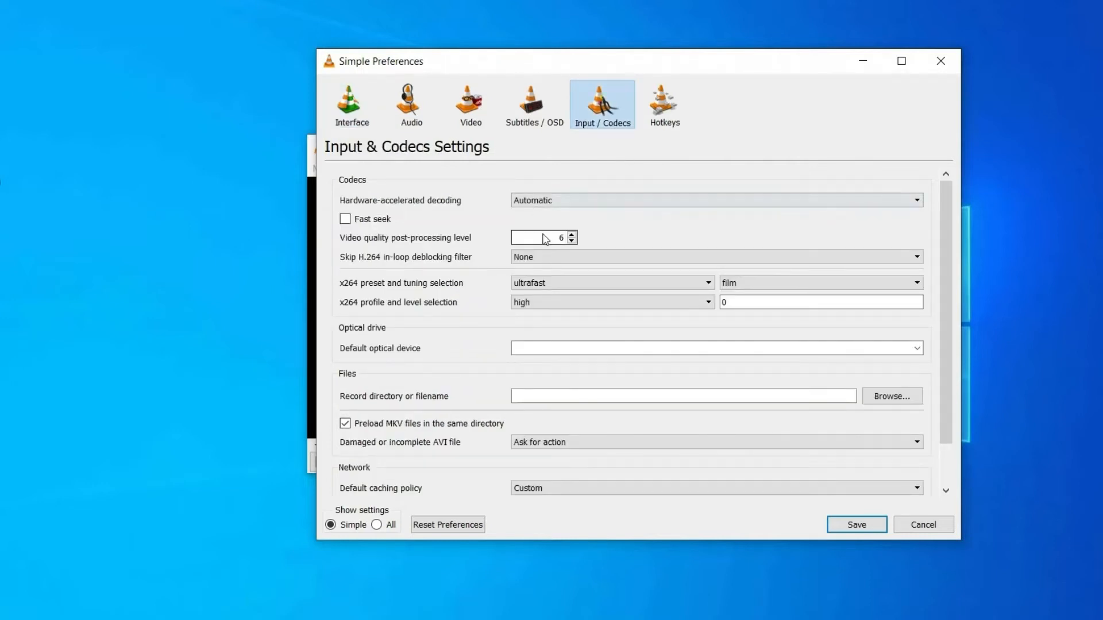
left_click(714, 200)
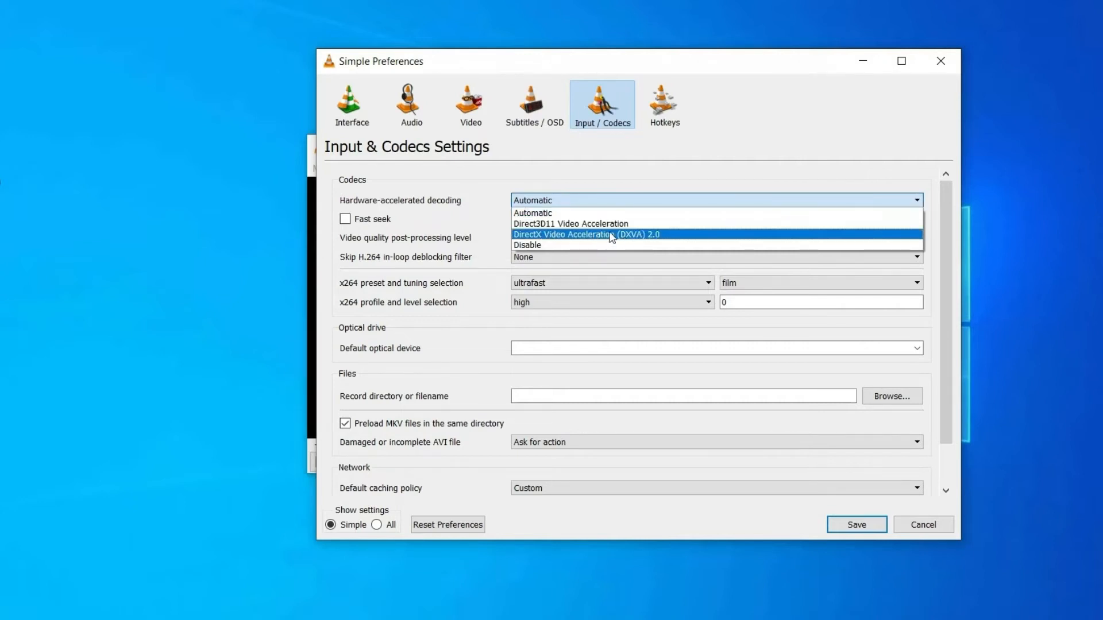
left_click(585, 234)
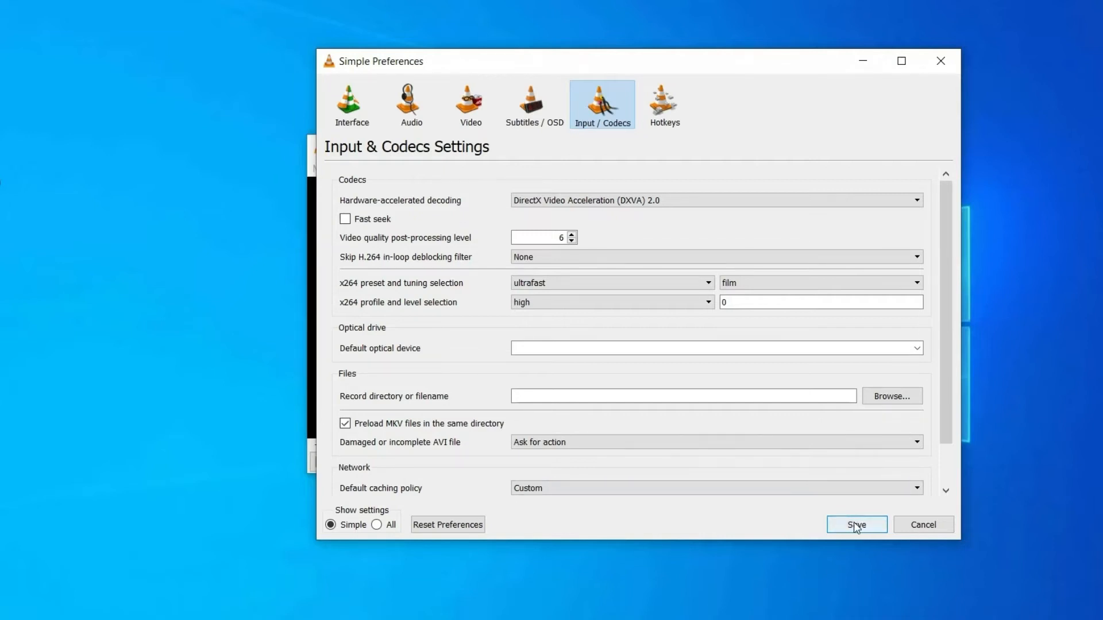
mouse_move(856, 524)
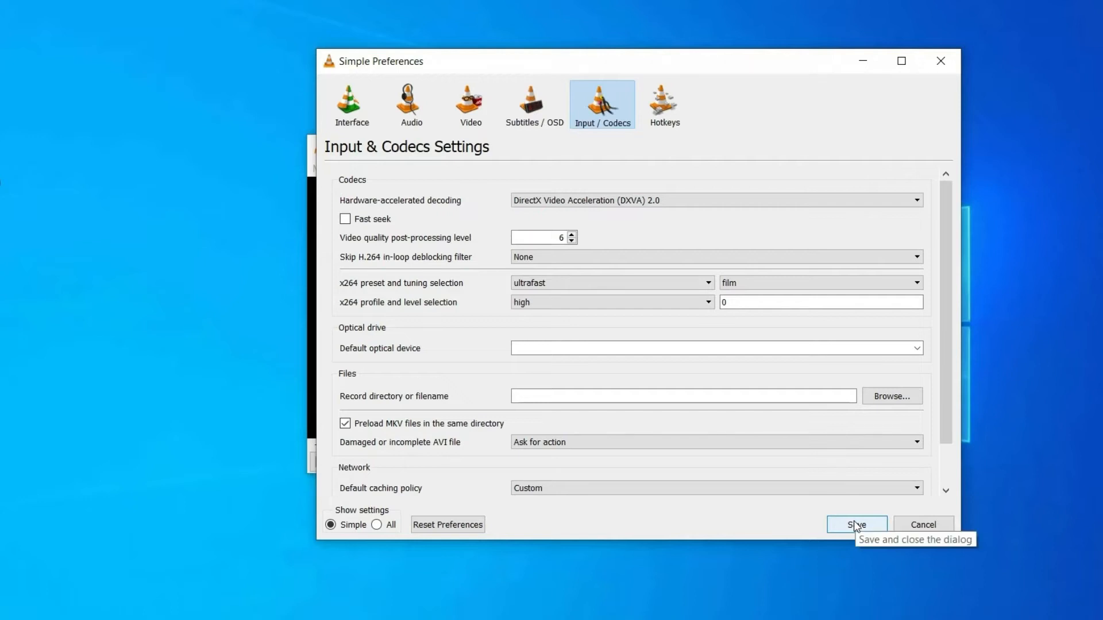
left_click(856, 524)
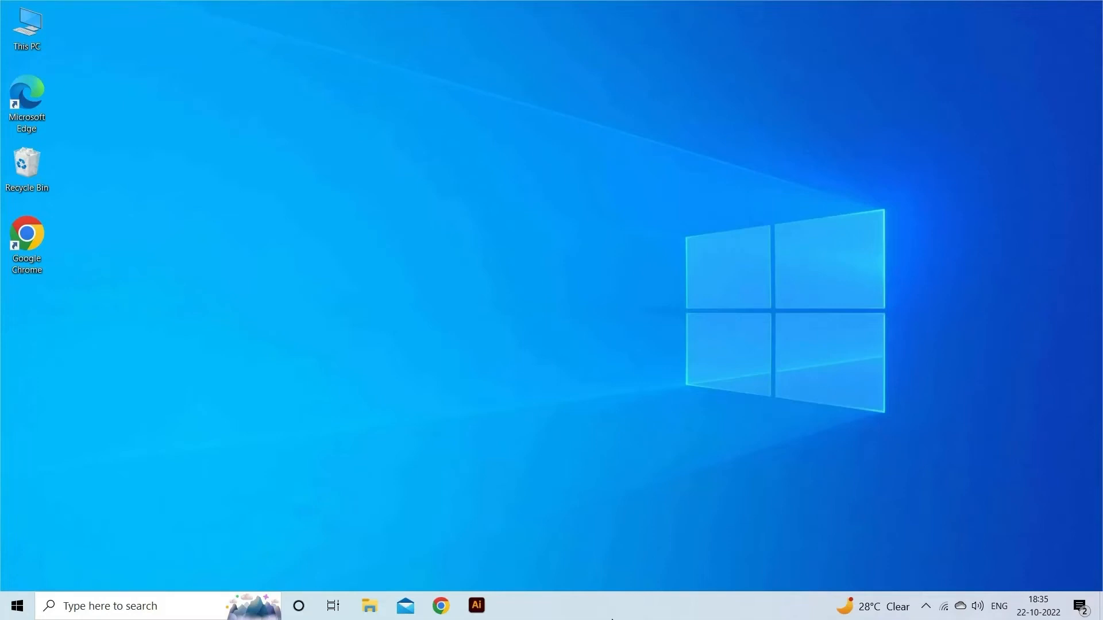
mouse_move(614, 617)
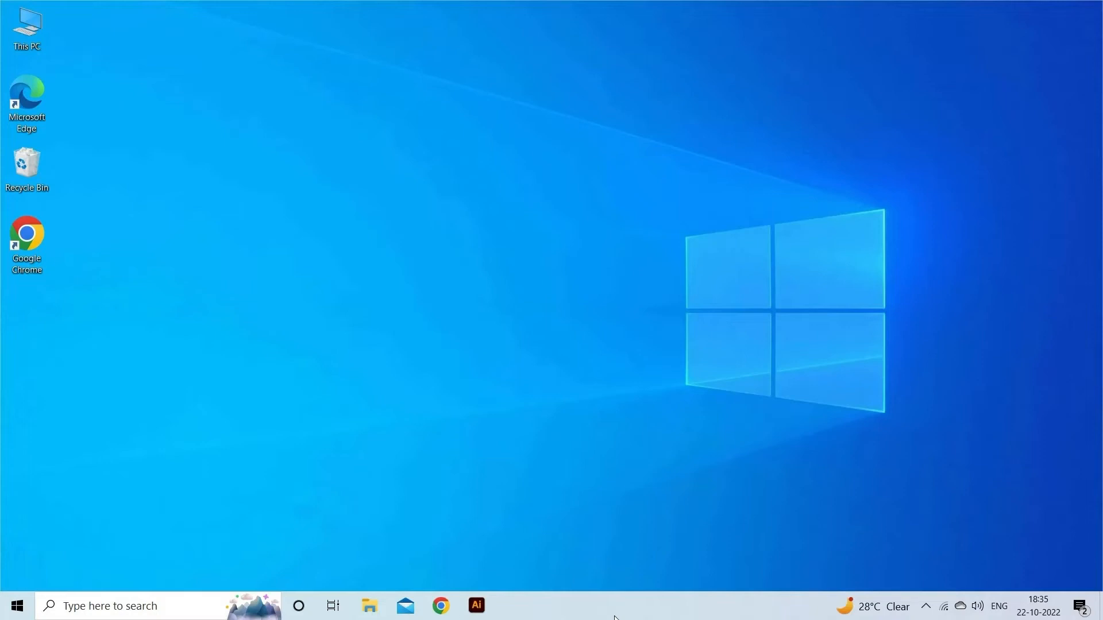
Step: Launch VLC from a 'vlc' Start search and open Tools > Preferences
type("vlc")
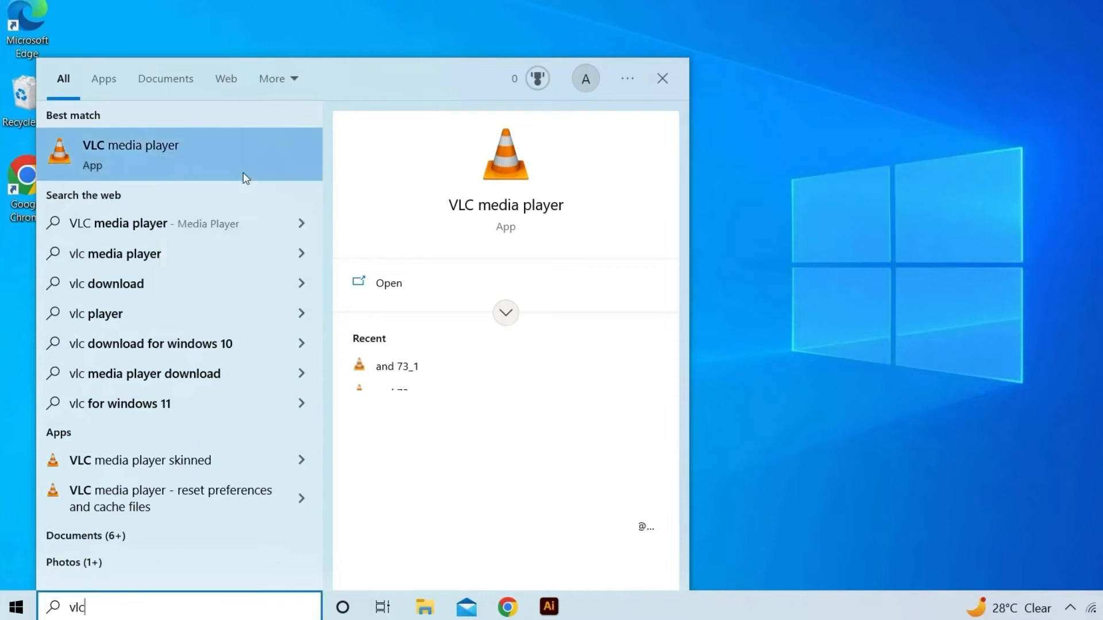
left_click(130, 154)
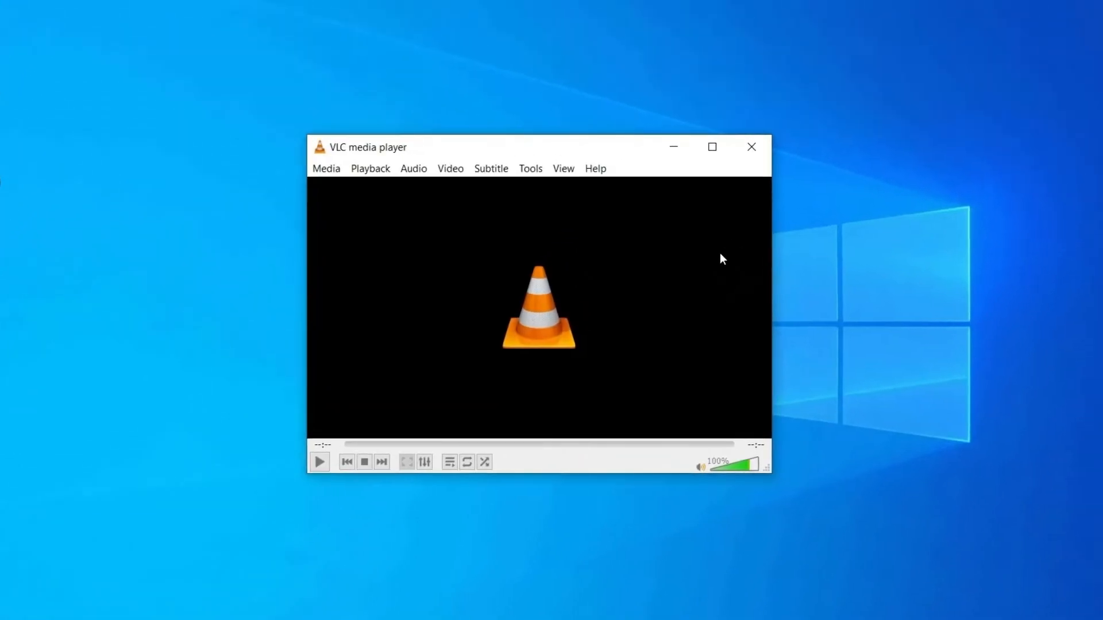
left_click(529, 169)
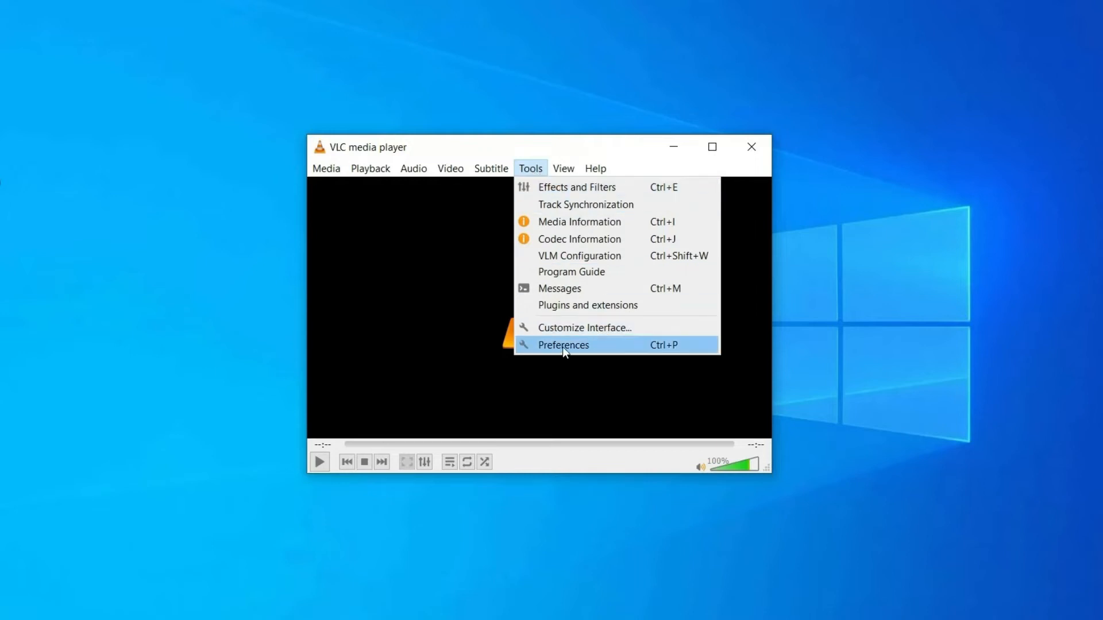
left_click(563, 345)
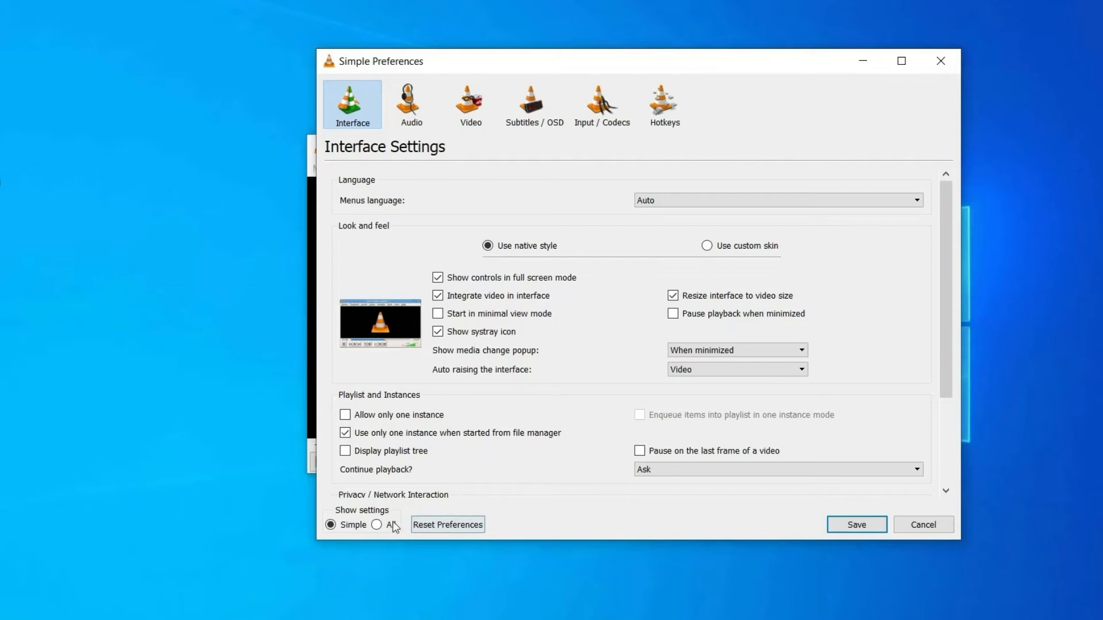
Step: Show all settings, set Input / Codecs File caching to 1000 ms, and save
left_click(377, 525)
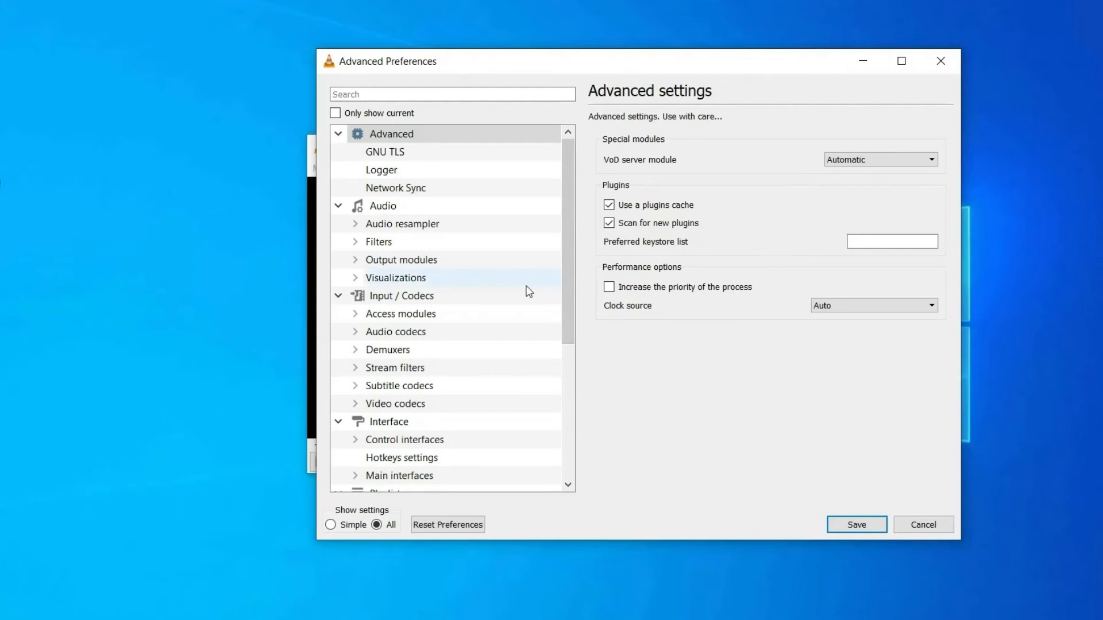
left_click(401, 295)
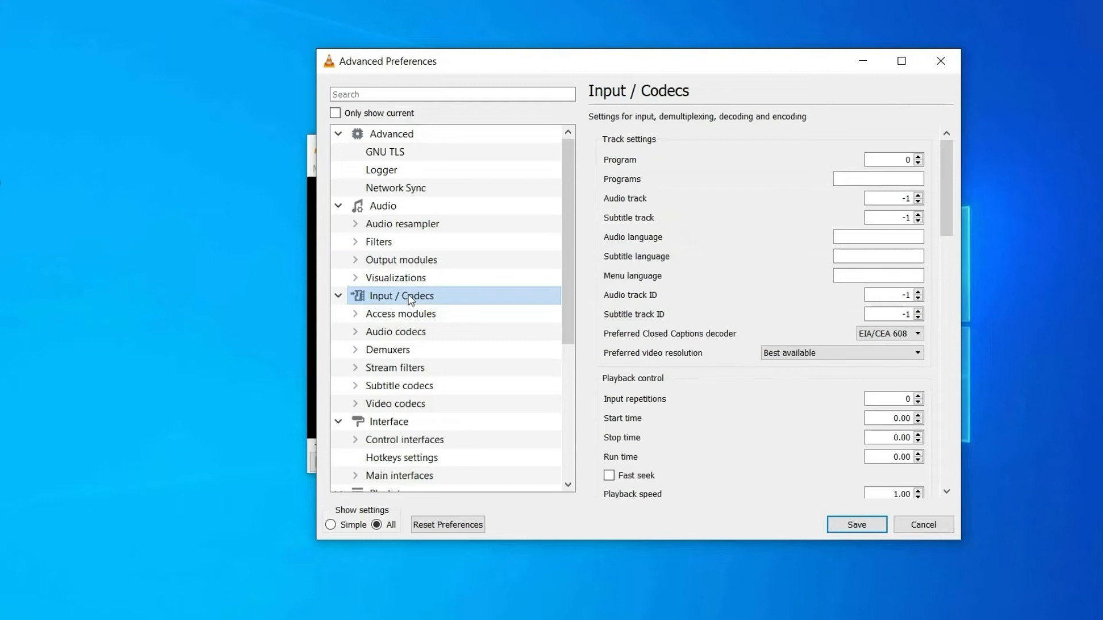
scroll("down", 3)
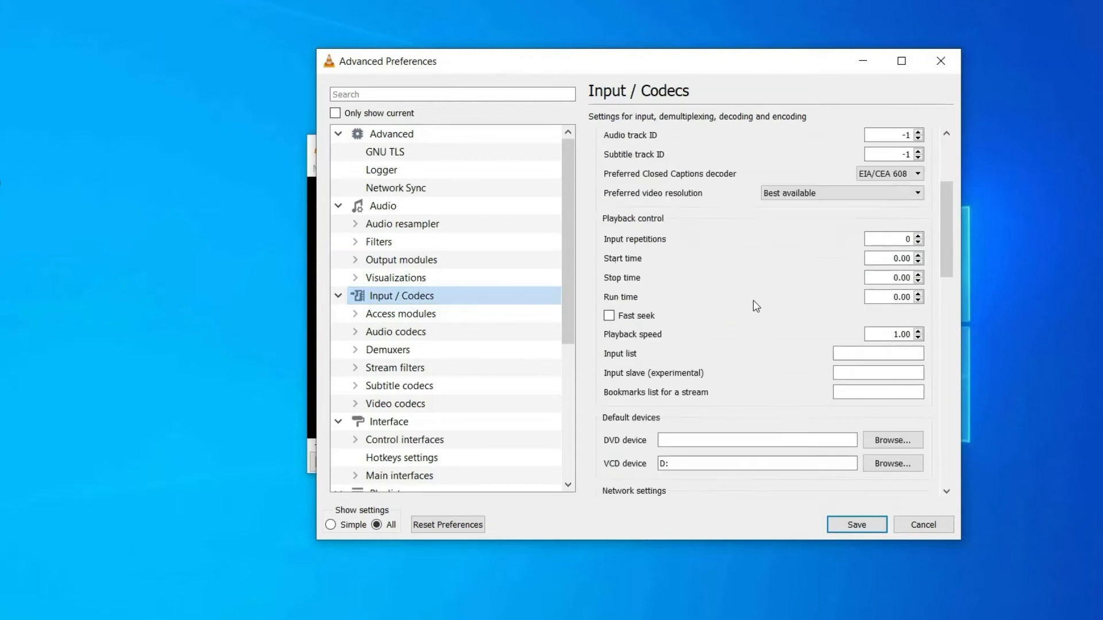
scroll("down", 3)
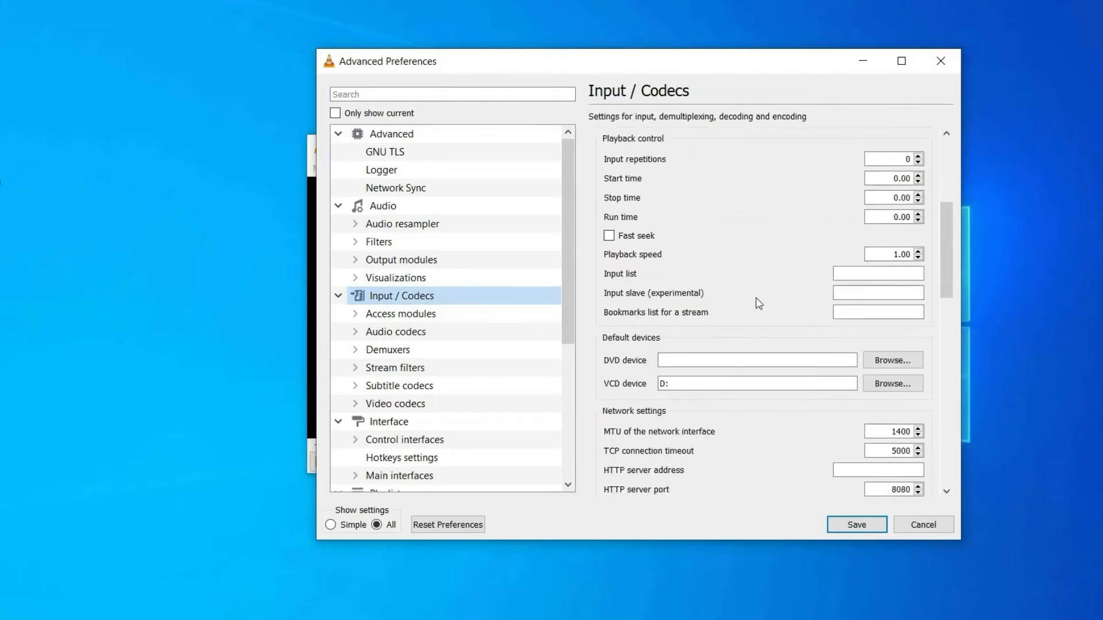
scroll("down", 3)
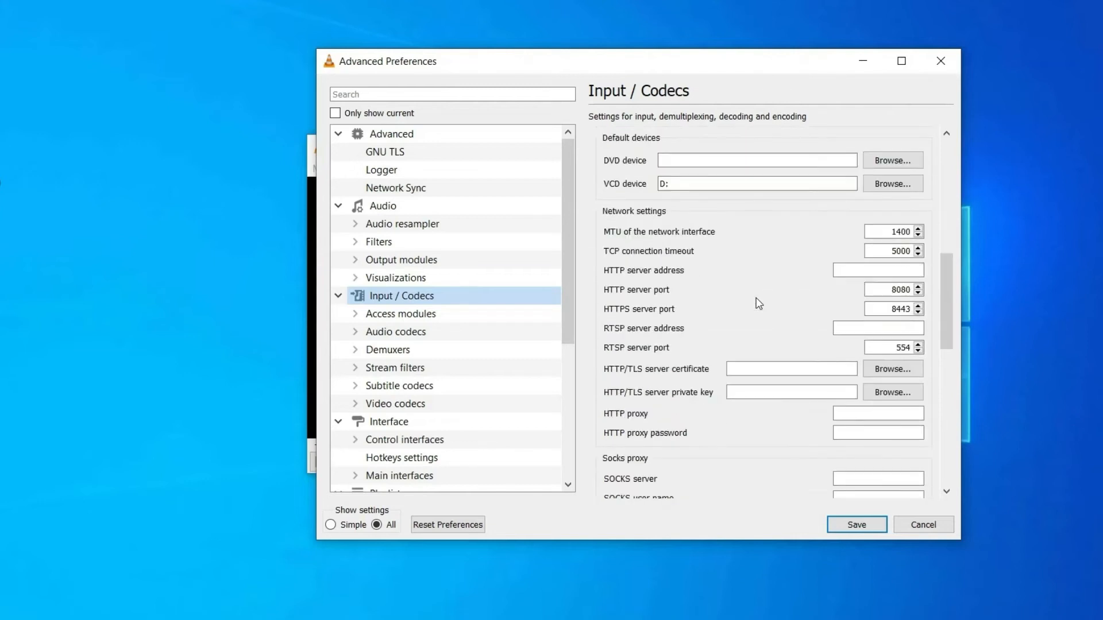
scroll("down", 3)
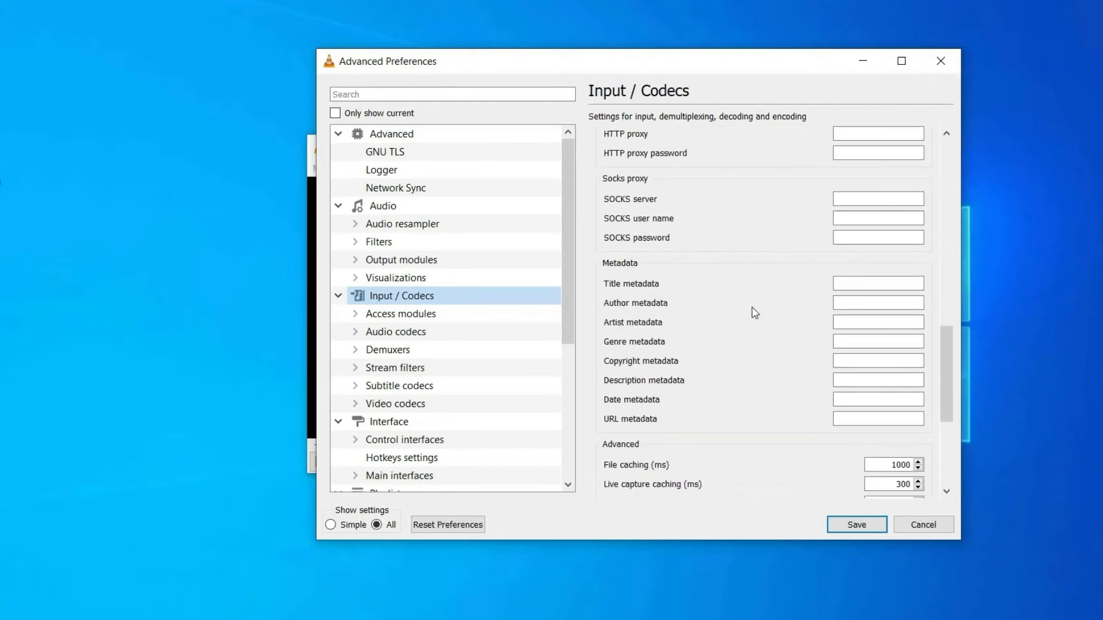
scroll("down", 3)
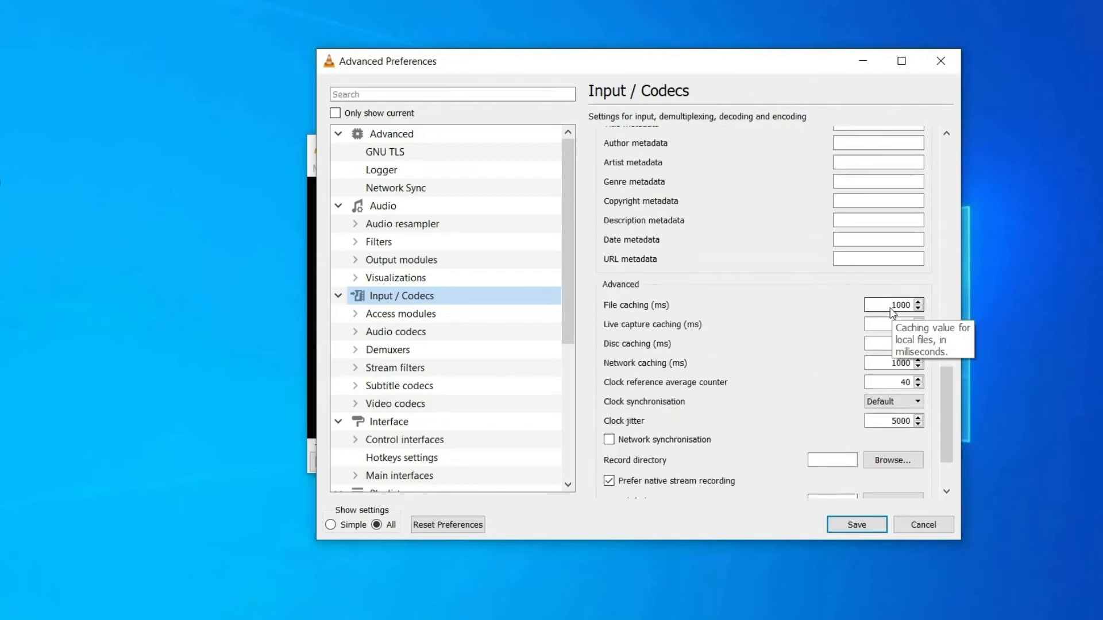
triple_click(899, 305)
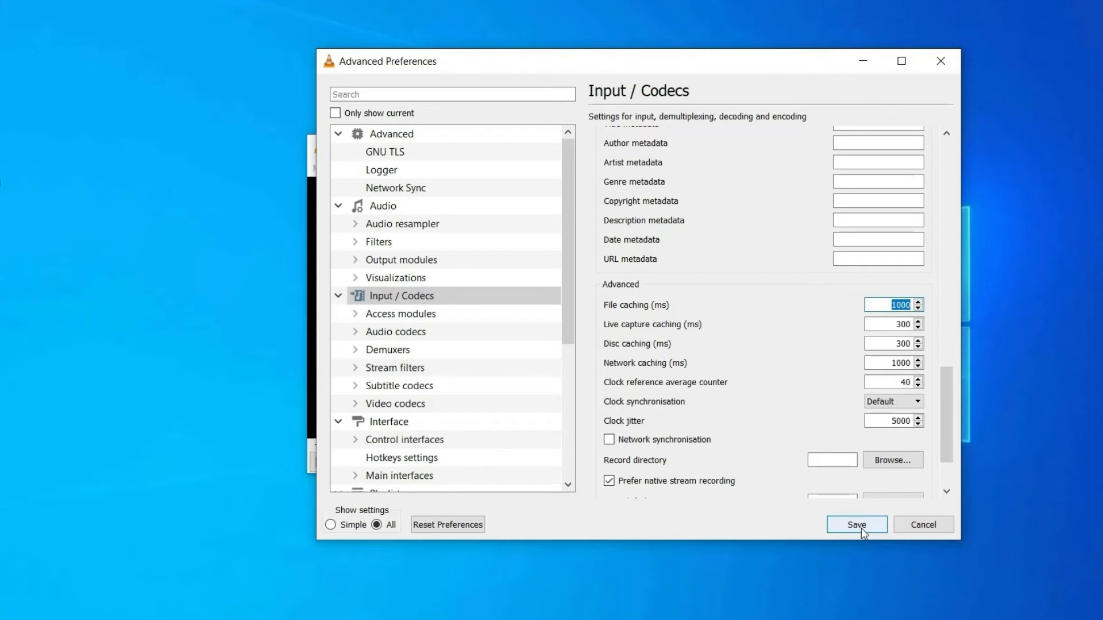
left_click(855, 525)
type("vlc")
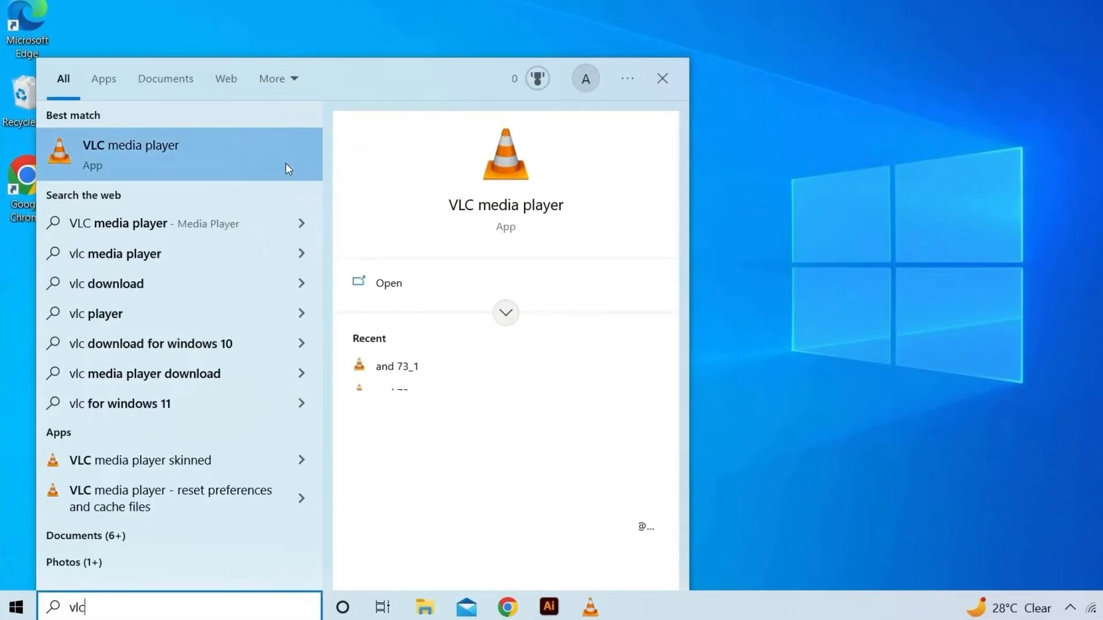
Step: Launch VLC media player from the Start search results
left_click(131, 144)
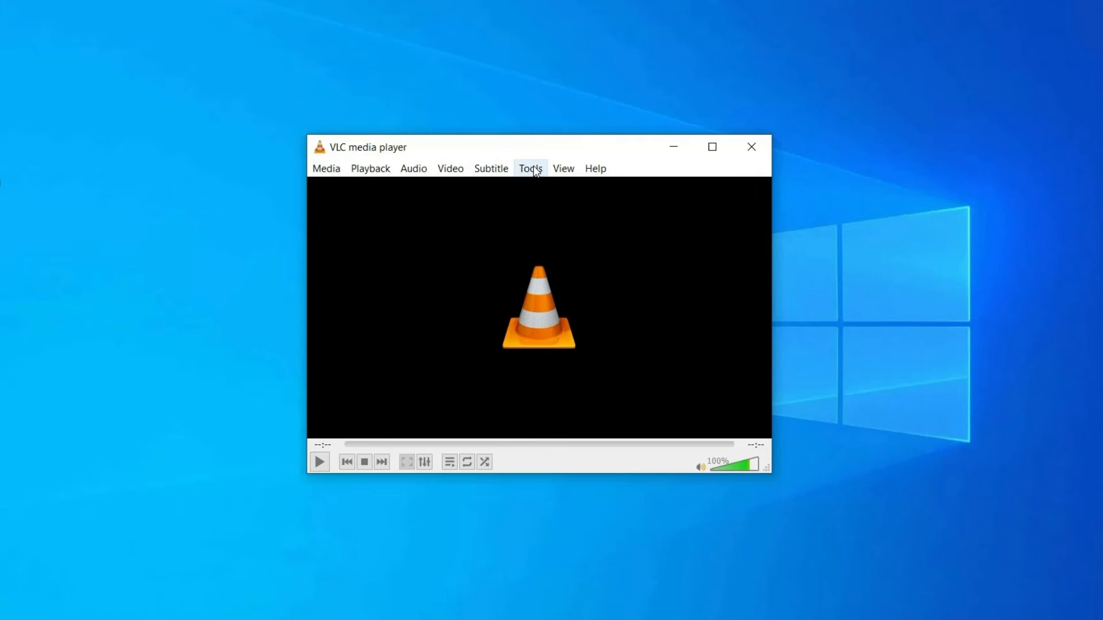
Step: Open Tools > Preferences, switch to Show settings: All, and select Input / Codecs
left_click(529, 168)
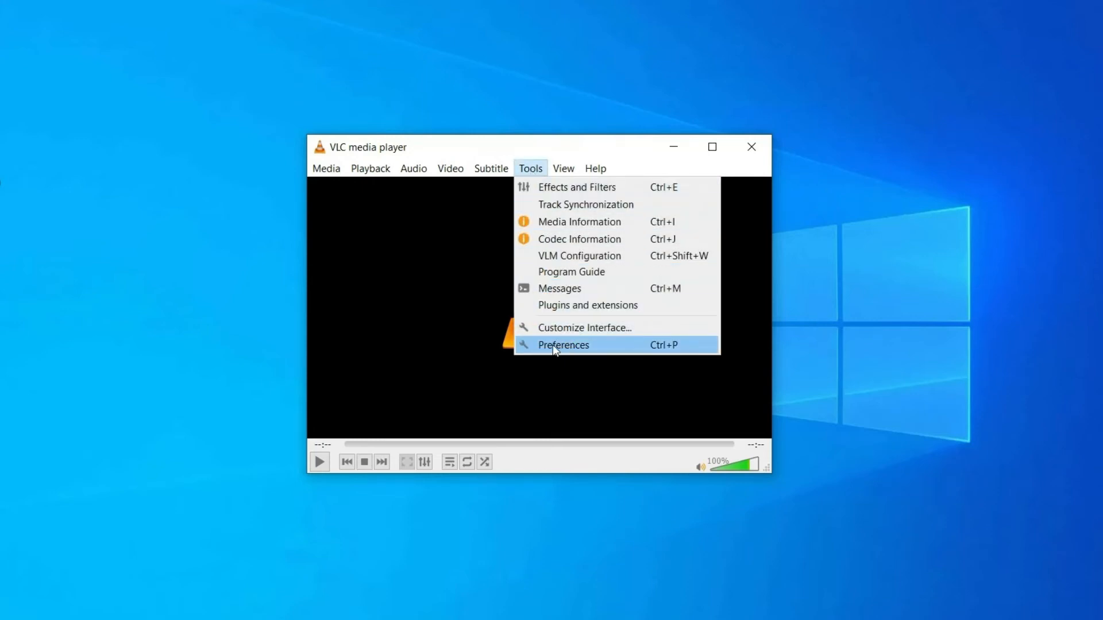
left_click(563, 345)
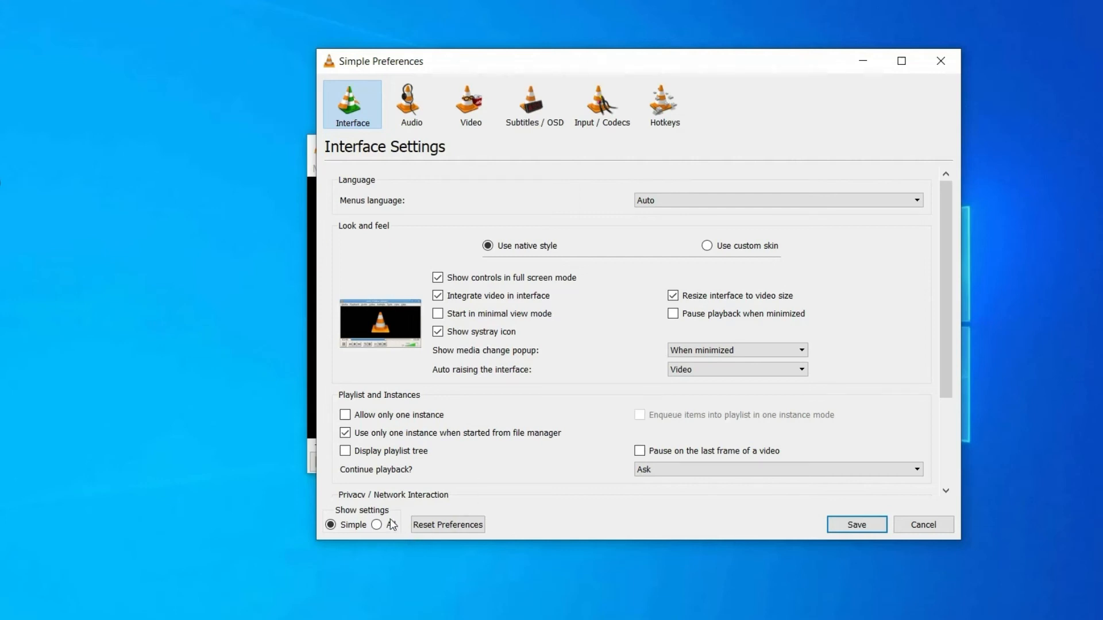
left_click(377, 525)
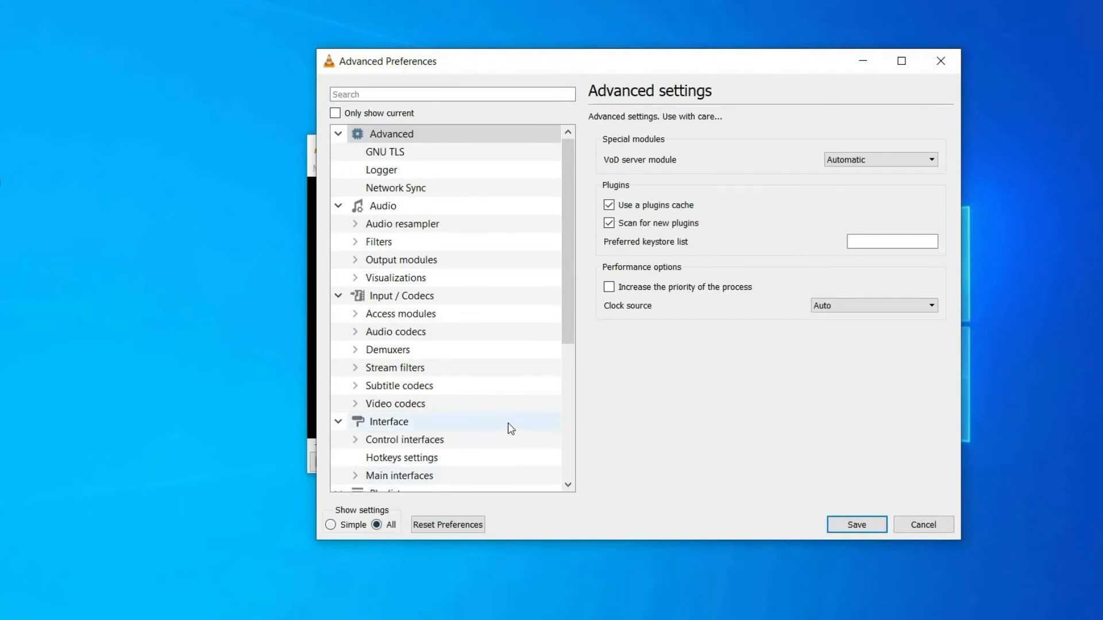
mouse_move(554, 313)
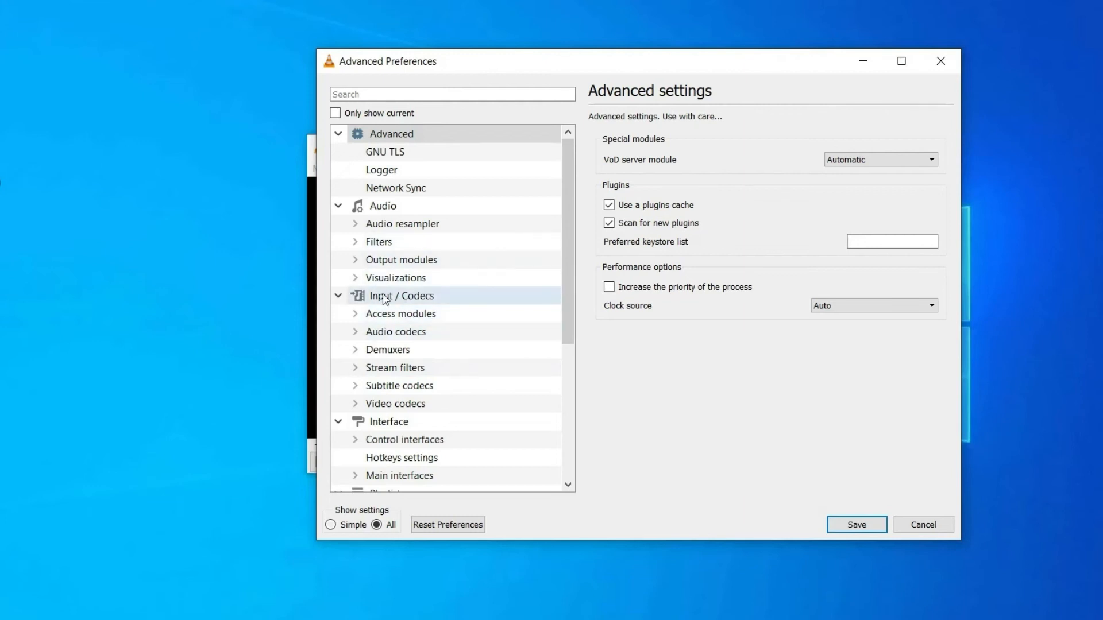
left_click(401, 295)
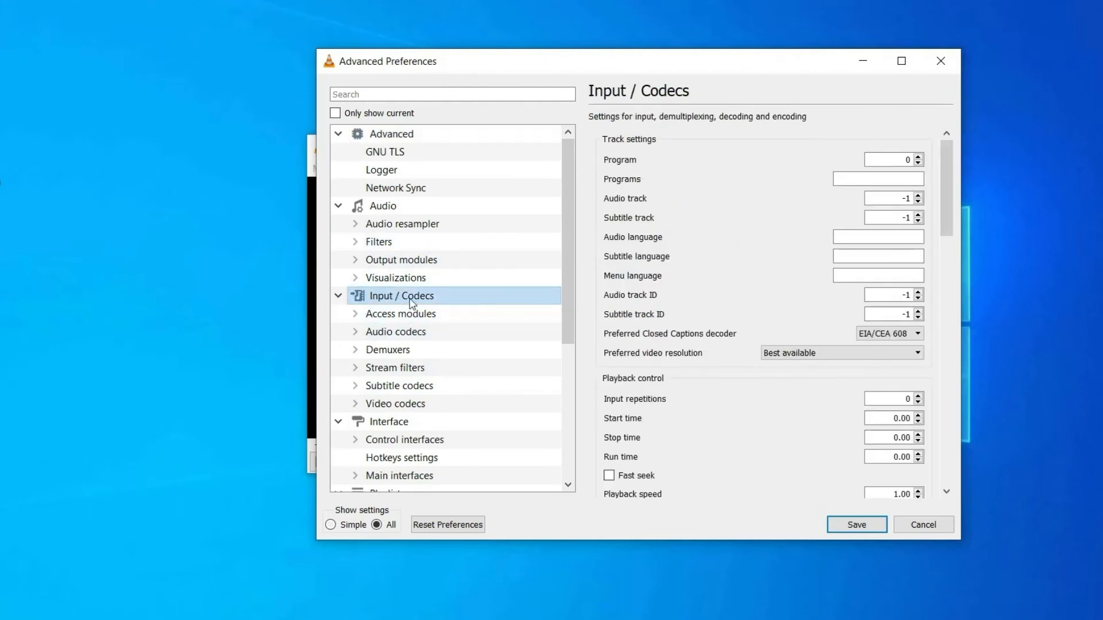
mouse_move(696, 334)
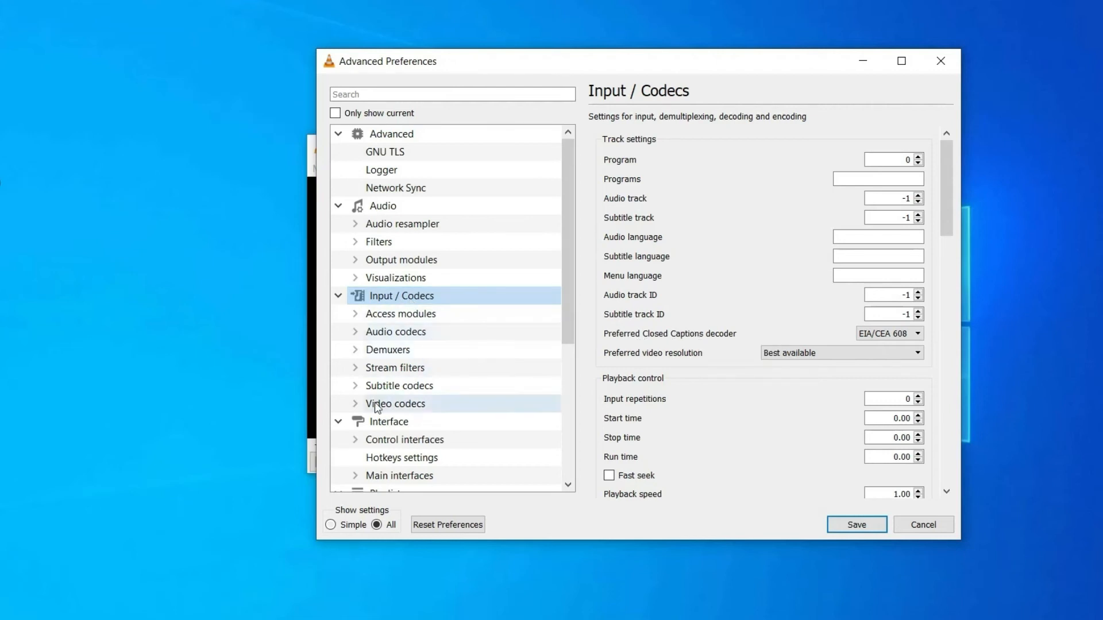
Step: Under Video codecs > FFmpeg, set decoder Threads to 2 and save the preferences
left_click(355, 403)
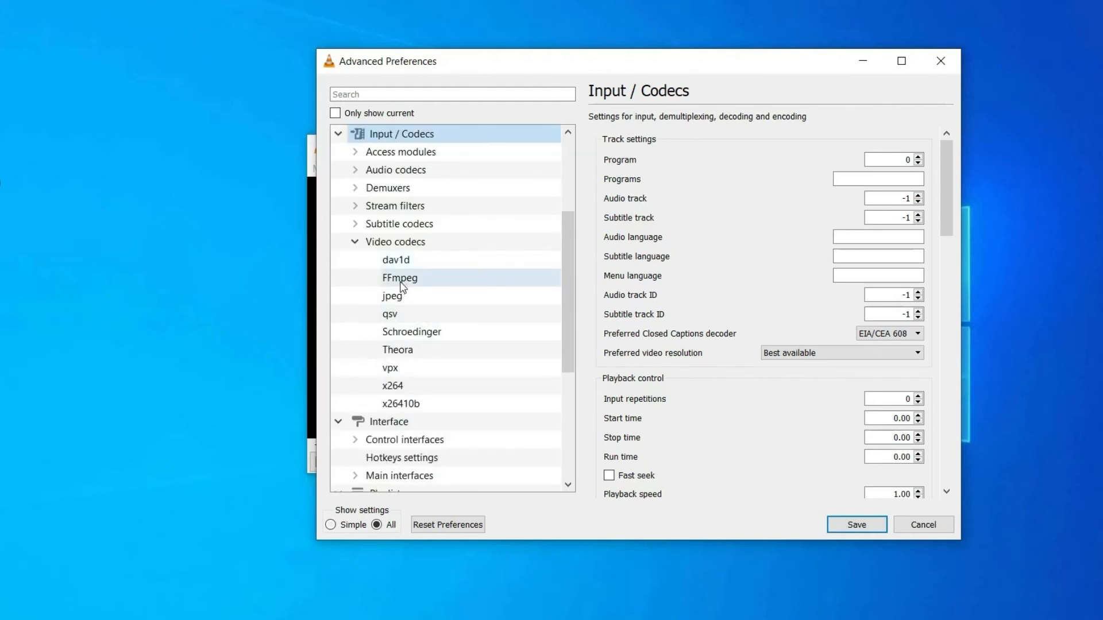
left_click(400, 276)
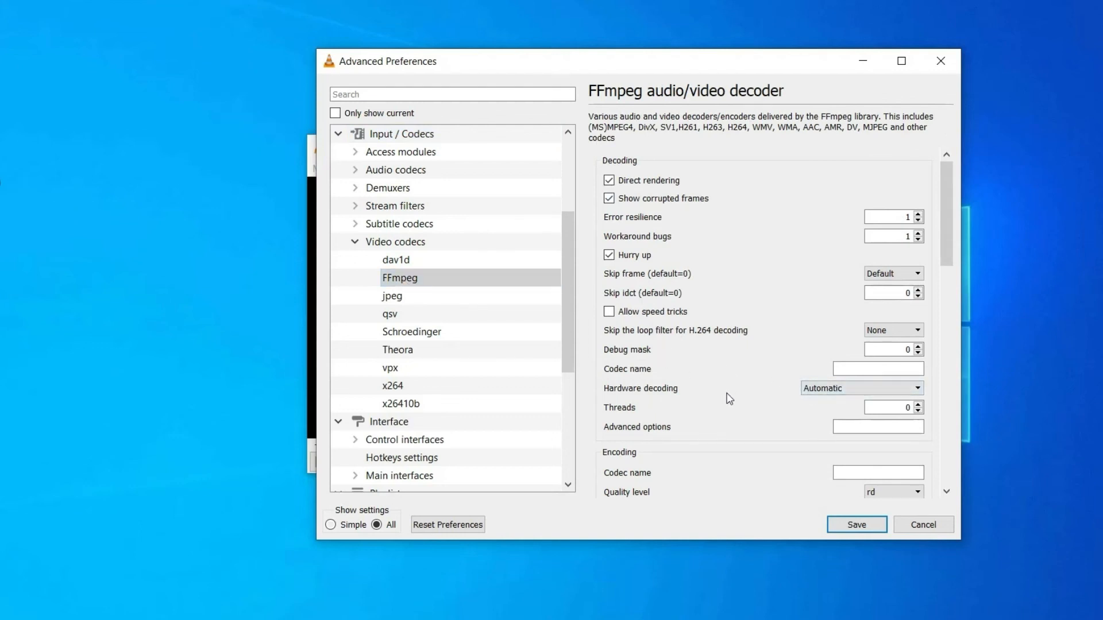
left_click(907, 407)
type("2")
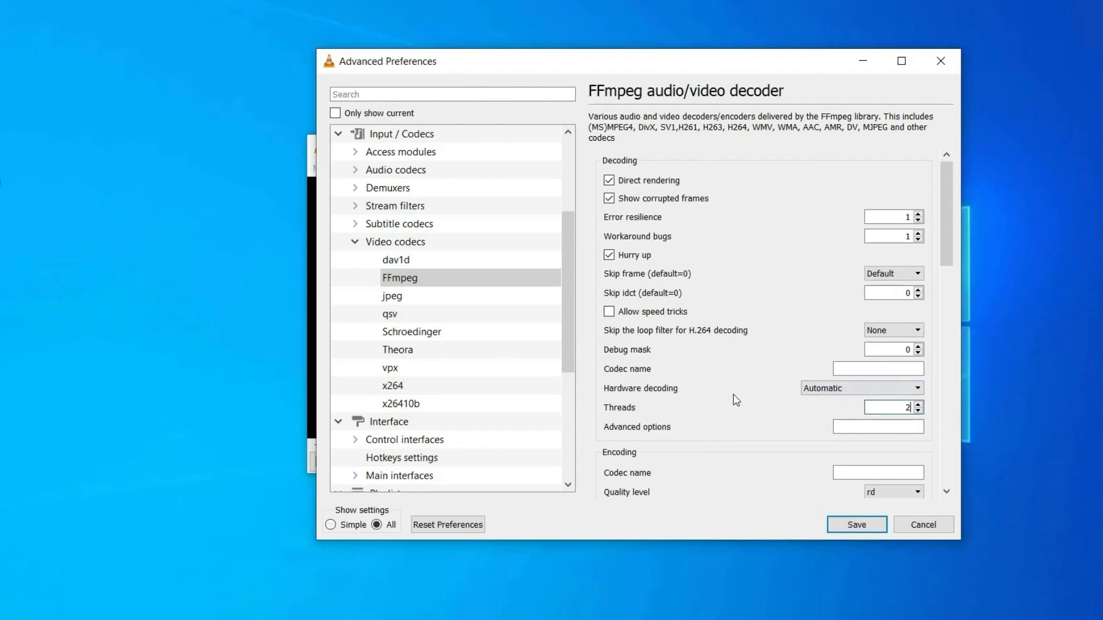
mouse_move(856, 524)
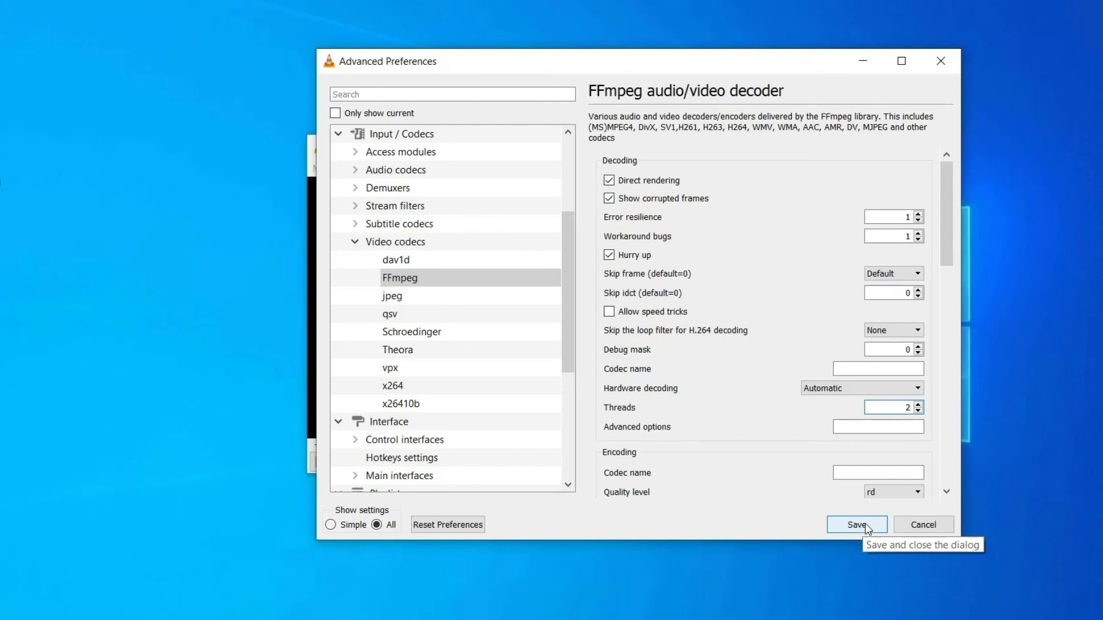
left_click(855, 525)
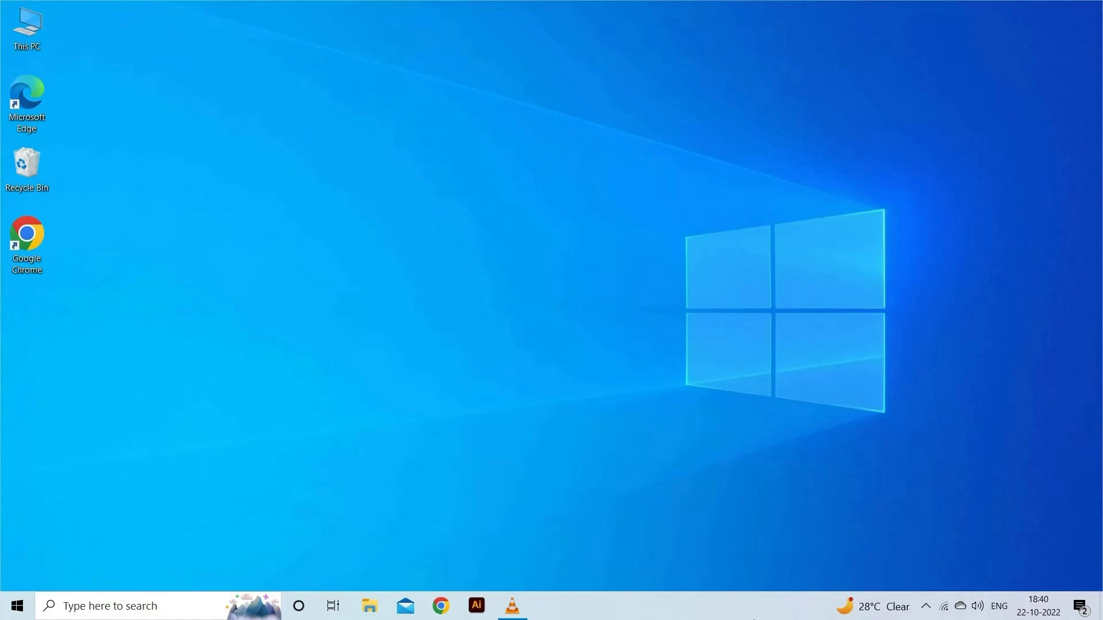
mouse_move(878, 545)
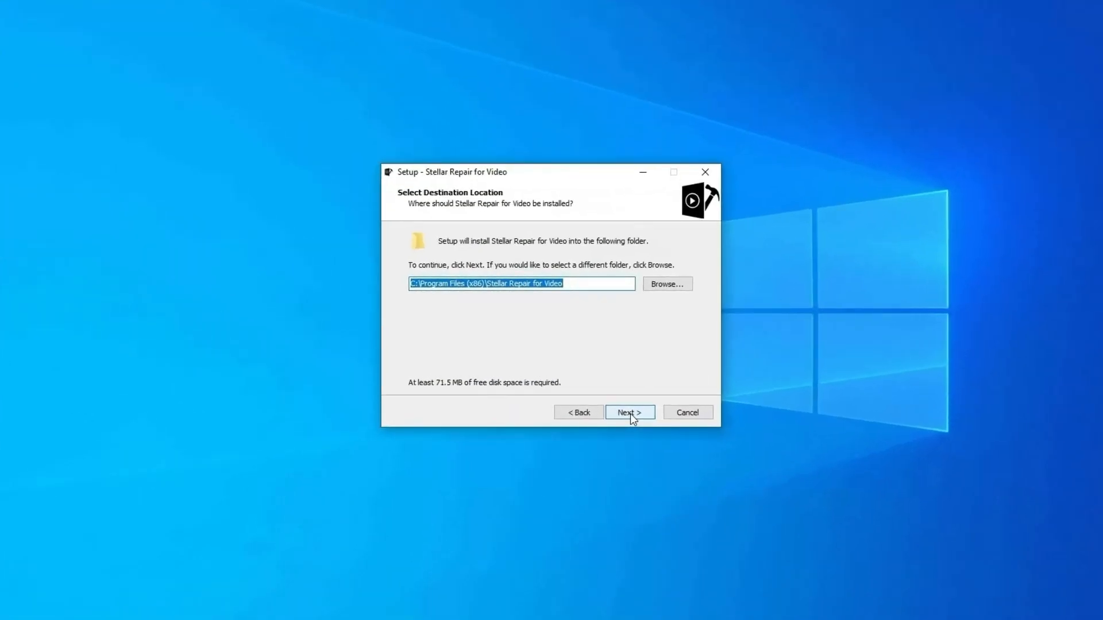
Step: Accept the default install folder and keep the desktop icon in the Stellar setup wizard
left_click(628, 412)
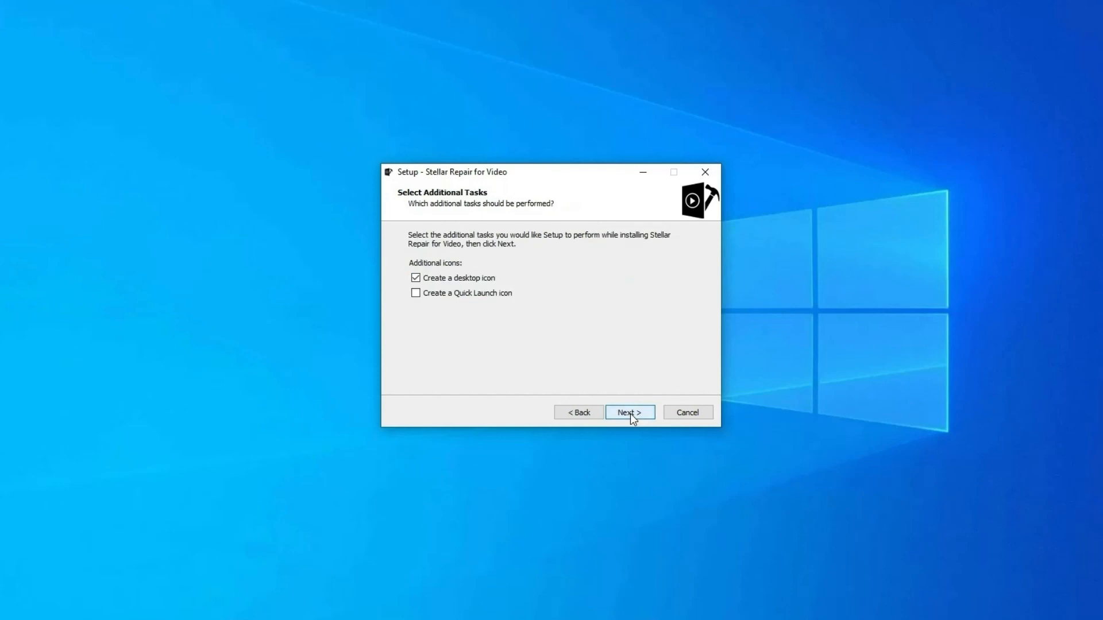
left_click(627, 413)
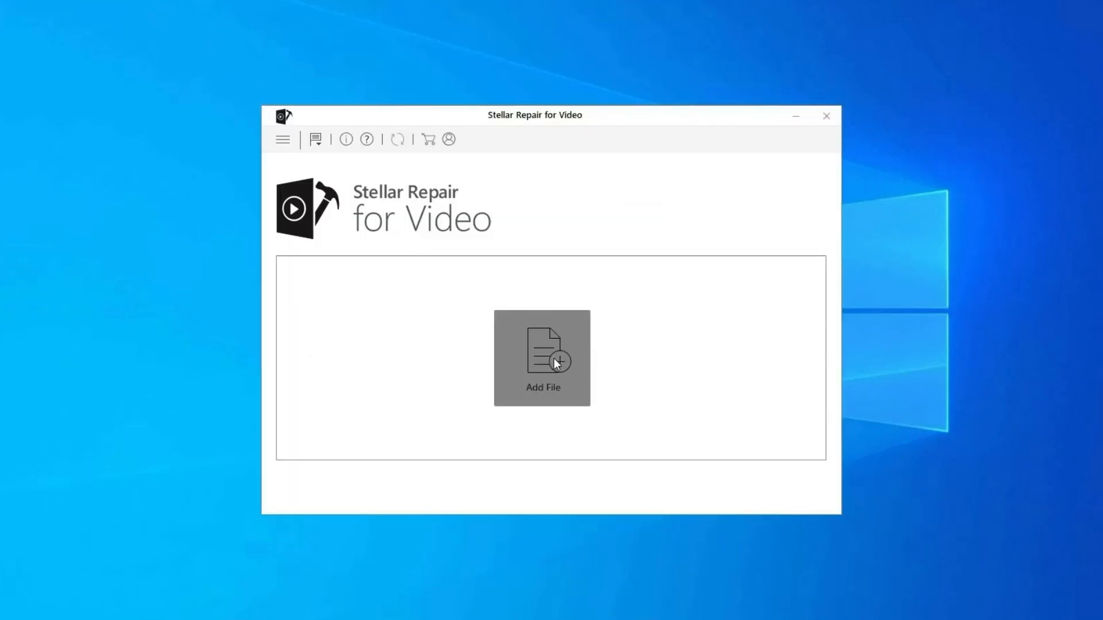
Step: Add WINDOW.AVI from Desktop\VIDEO, repair it, and dismiss the completion message
left_click(542, 352)
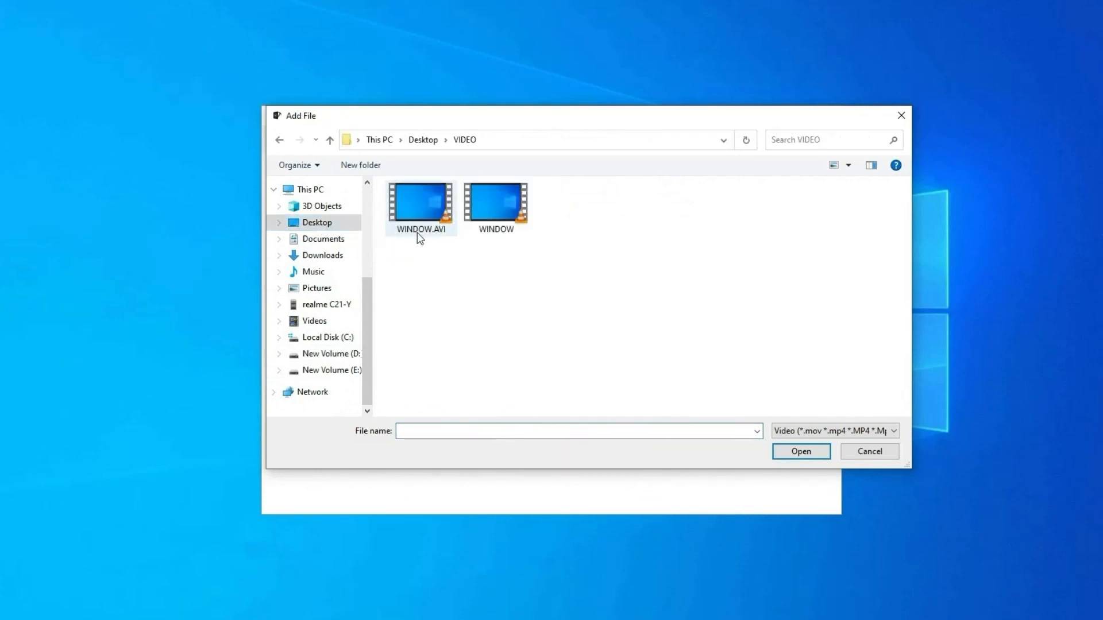
left_click(800, 451)
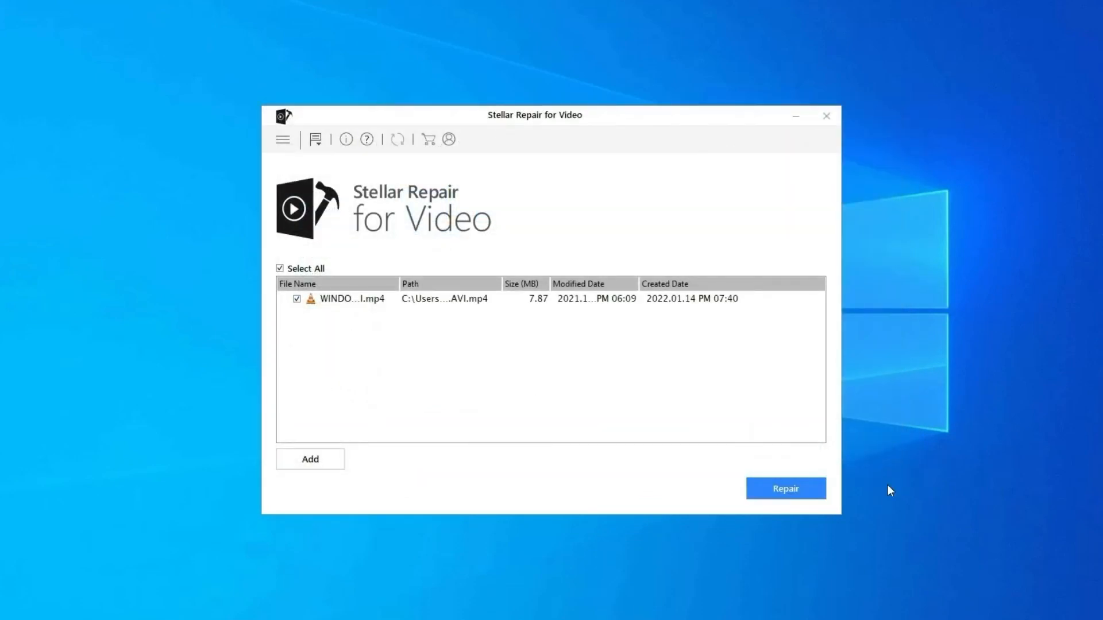
left_click(786, 488)
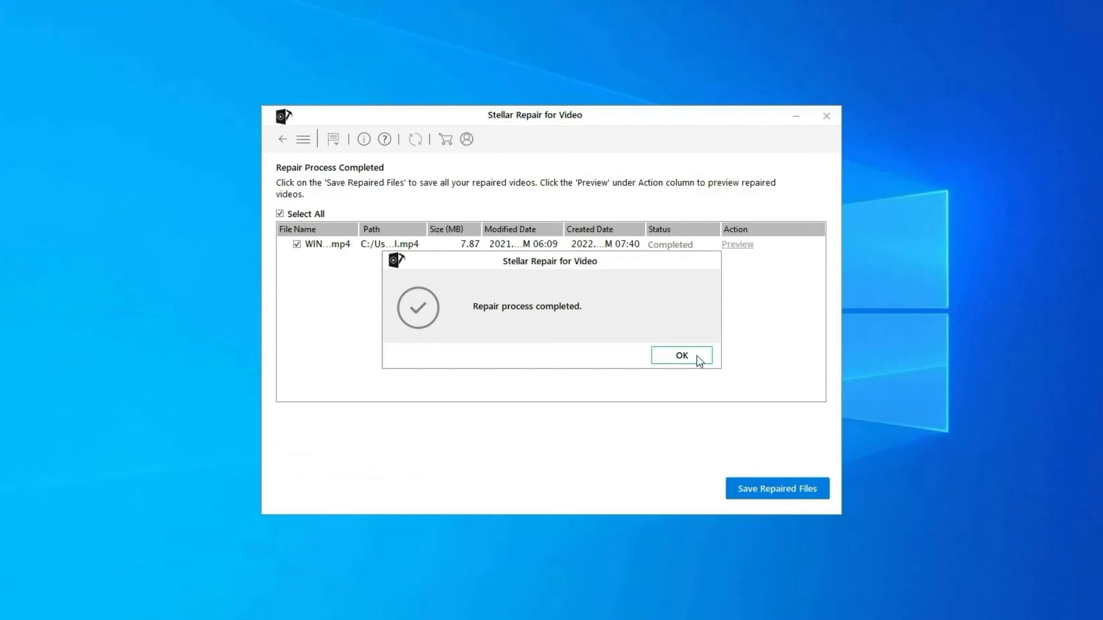
left_click(680, 355)
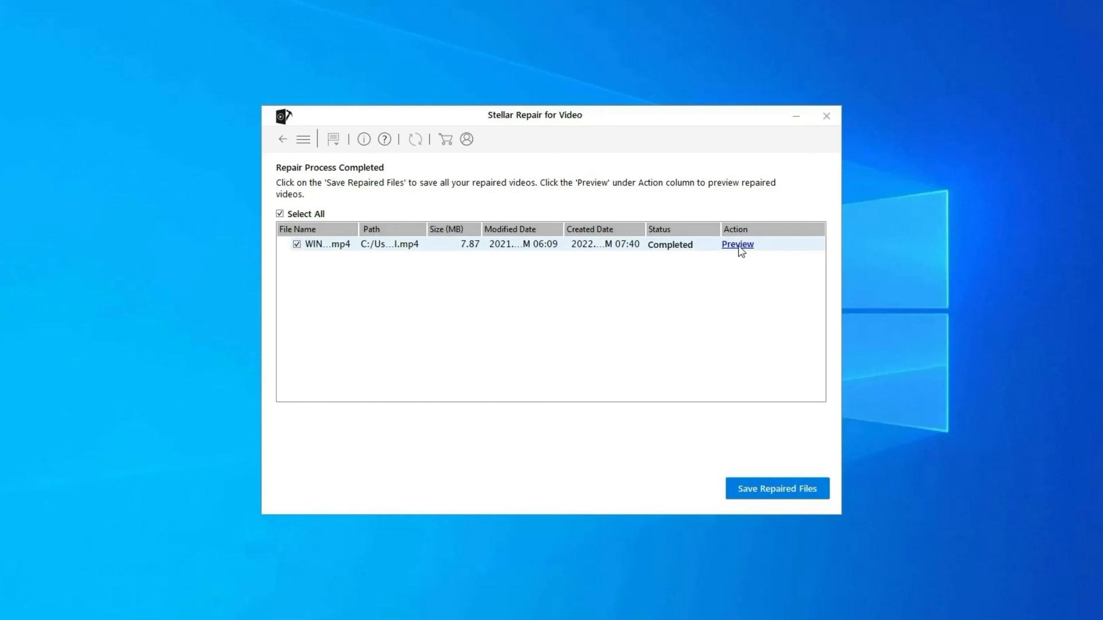
mouse_move(776, 496)
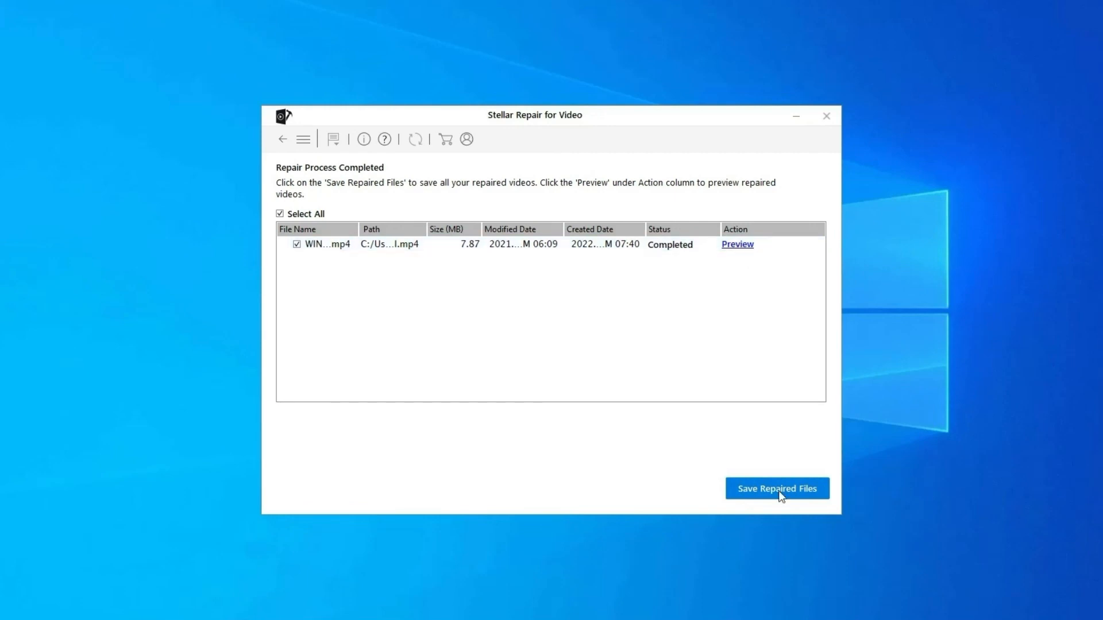